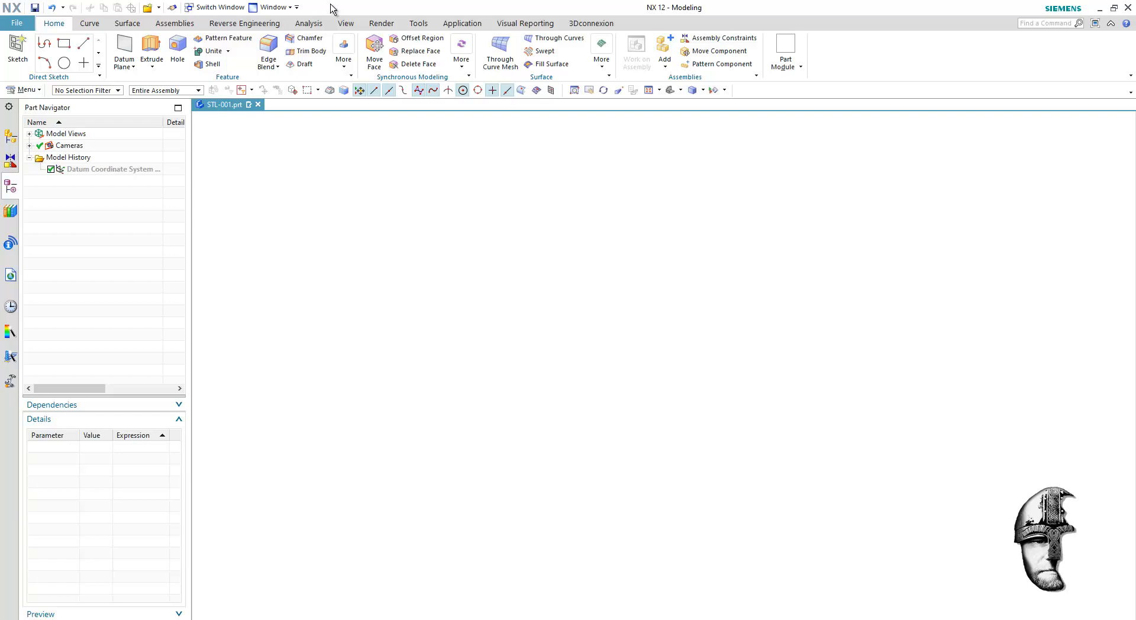
# Configure the crane STL import for convergent facet bodies in millimetres
pyautogui.click(23, 90)
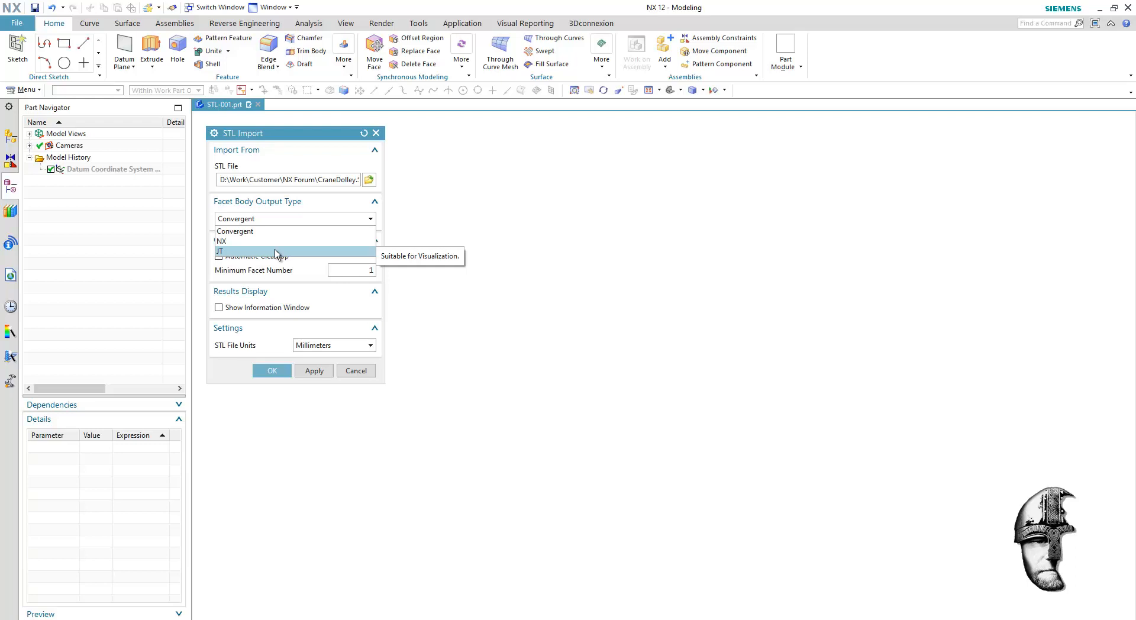
pyautogui.moveTo(274, 240)
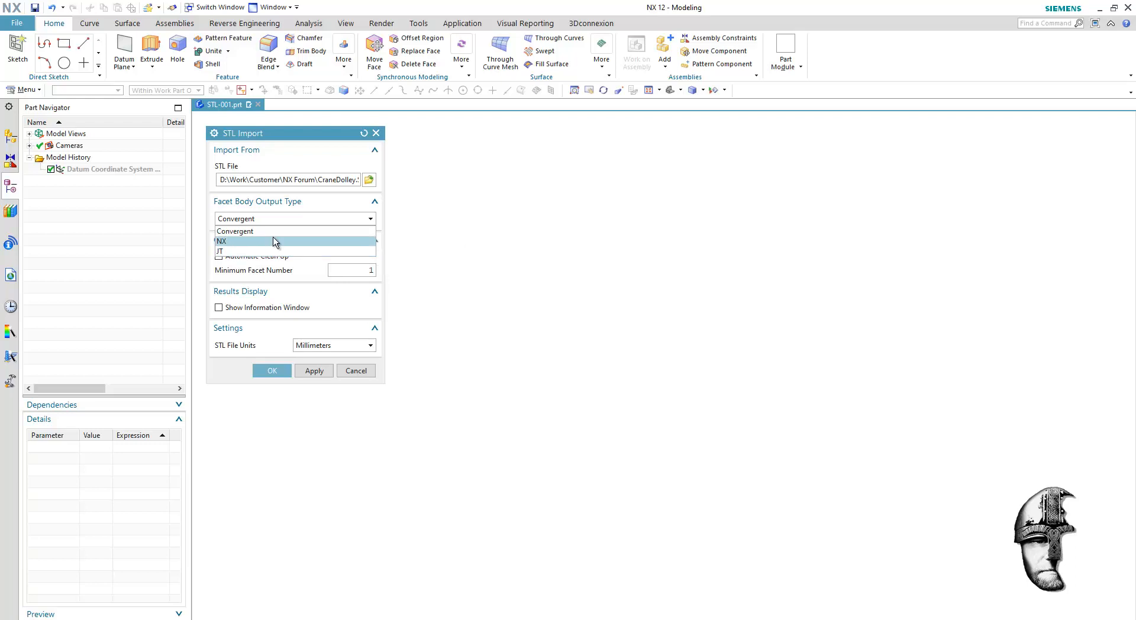
pyautogui.click(234, 230)
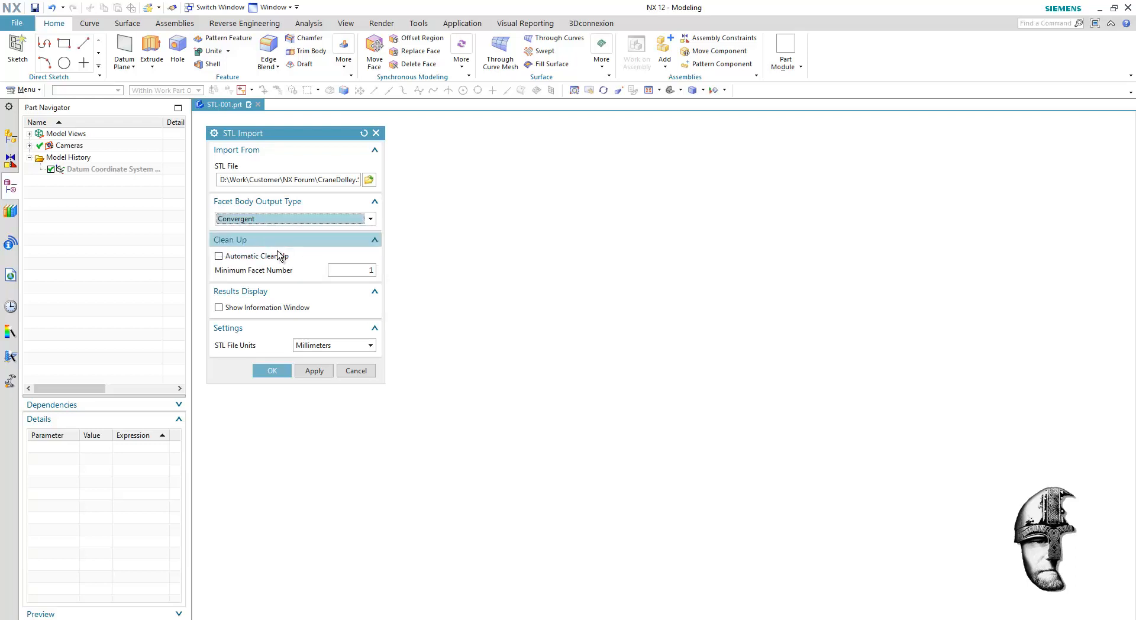
pyautogui.moveTo(219, 256)
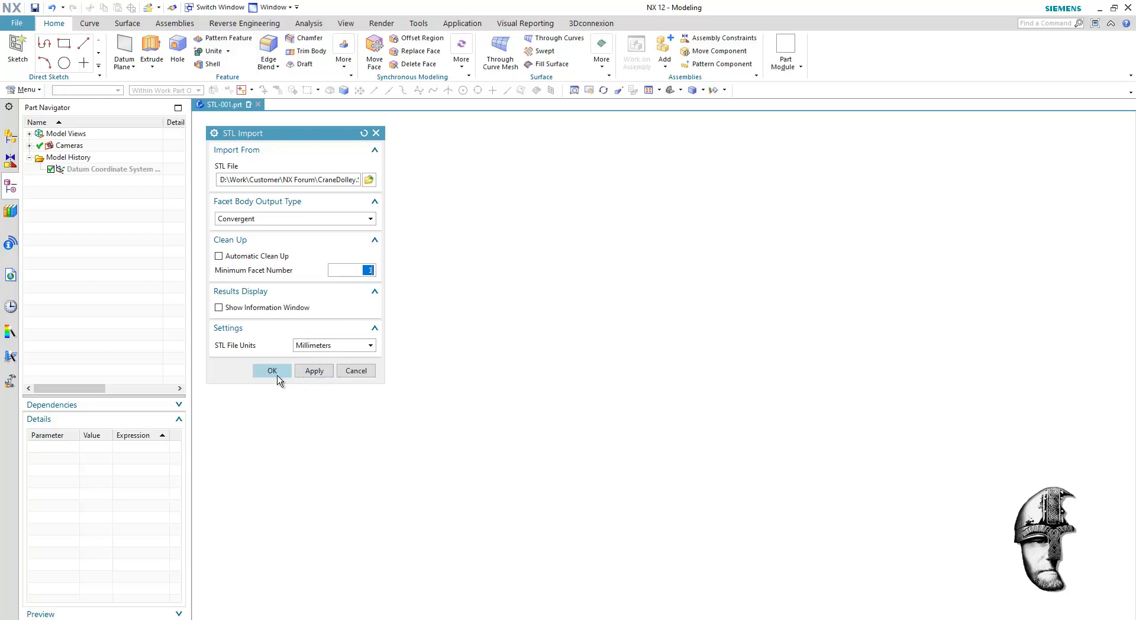
pyautogui.click(272, 370)
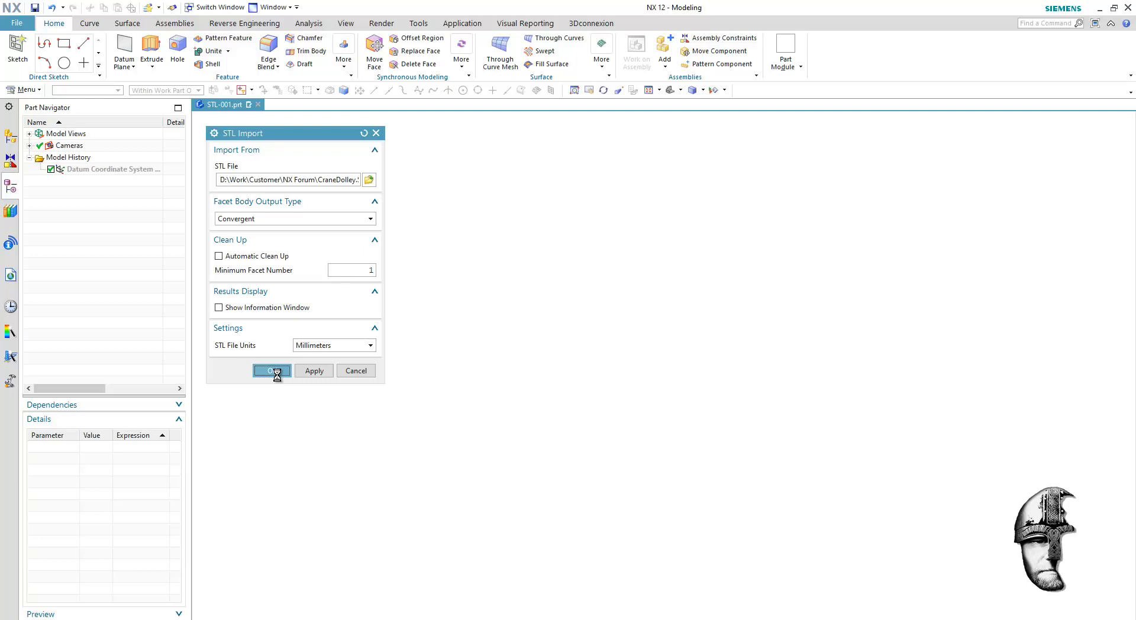
# Run the STL import and zoom in on the hook and pulley block
pyautogui.click(271, 371)
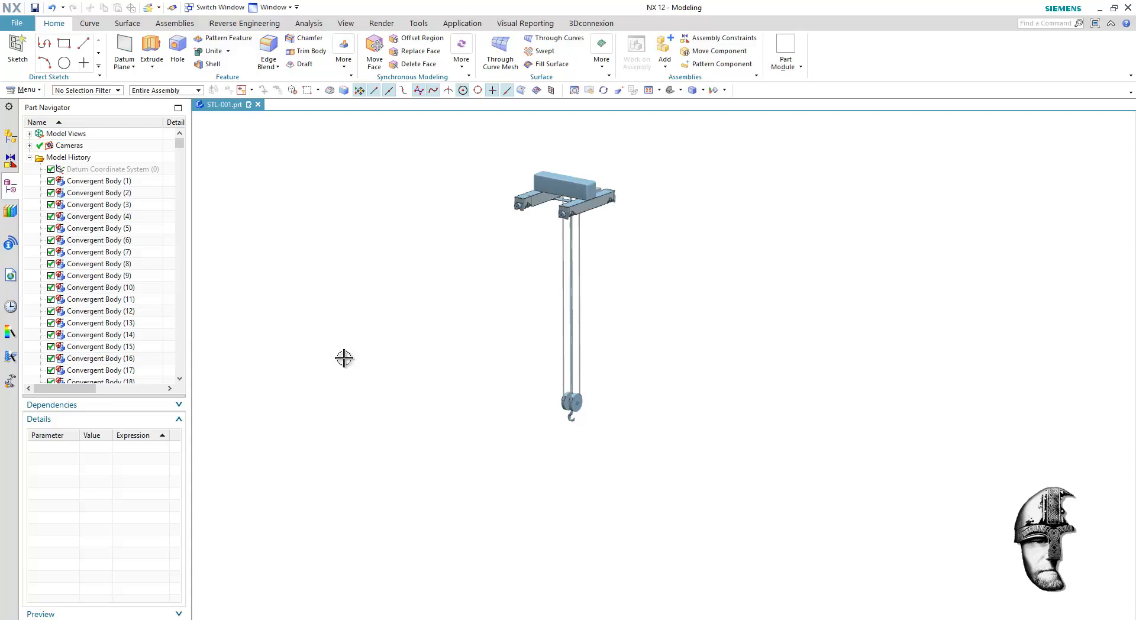
pyautogui.scroll(-3)
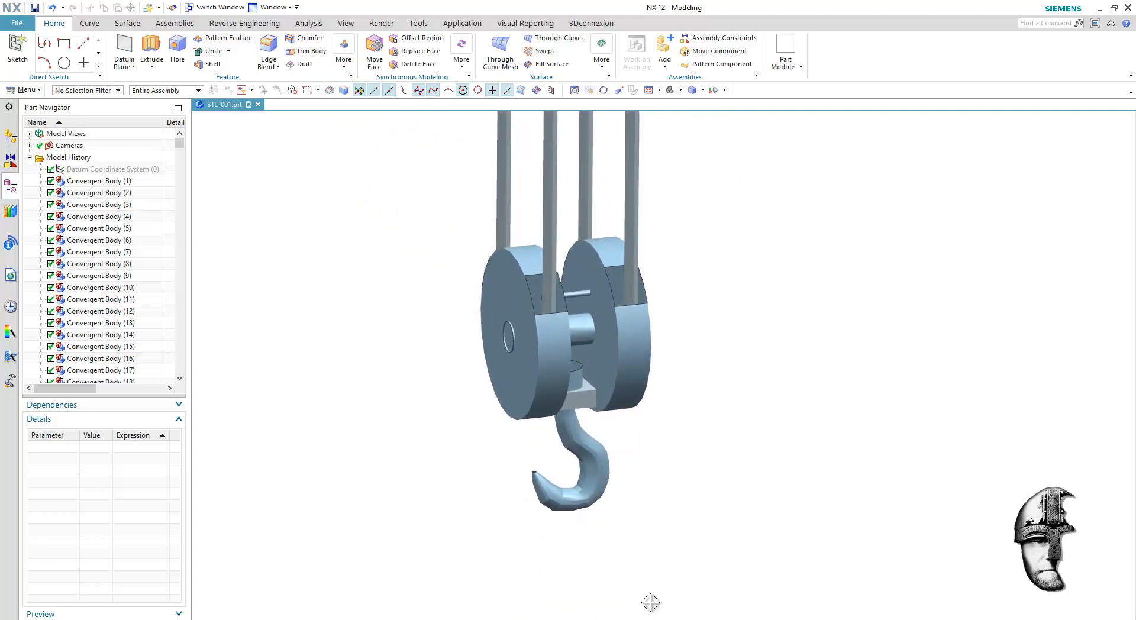
pyautogui.moveTo(463, 529)
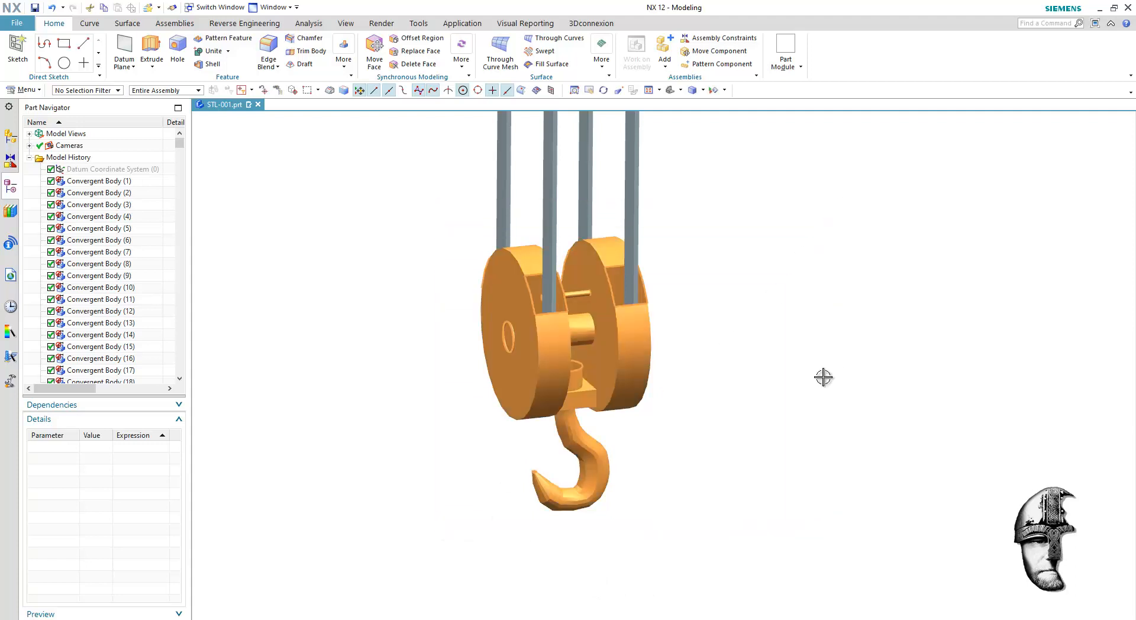
# Group the selected hook and pulley bodies as feature group Hook_n_Pulley
pyautogui.click(23, 89)
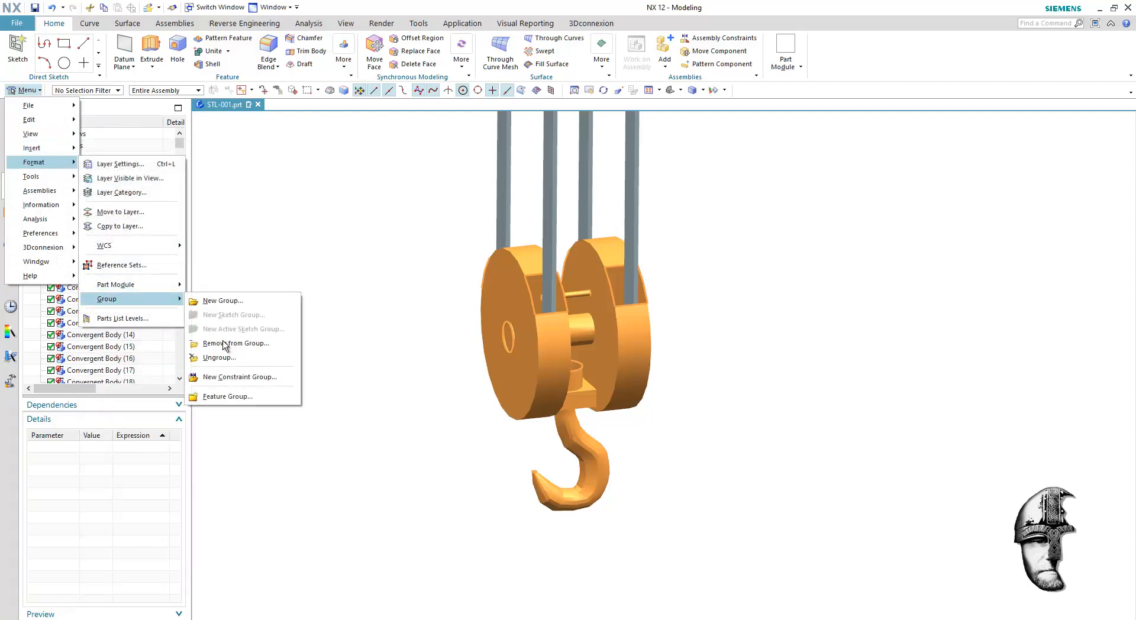
pyautogui.click(227, 397)
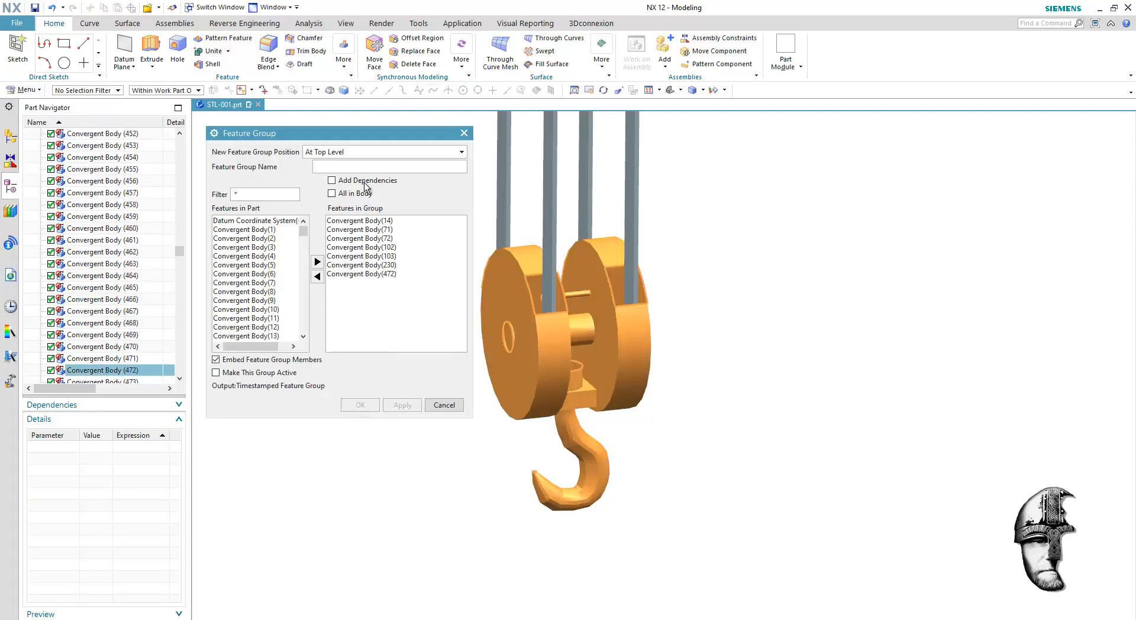
pyautogui.write('H')
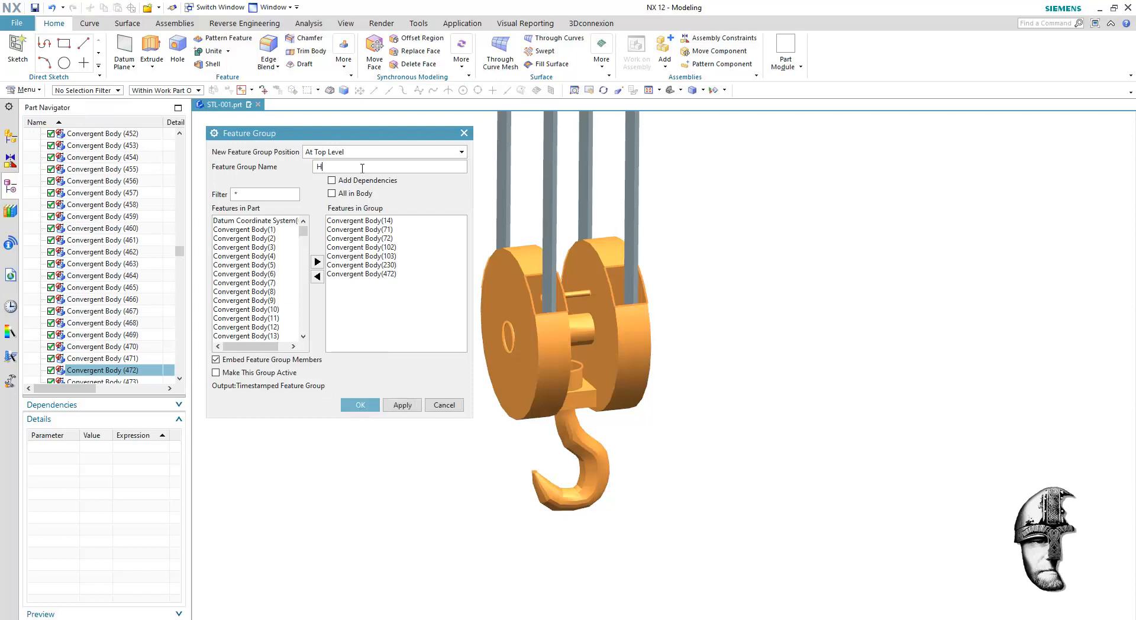
pyautogui.write('ook')
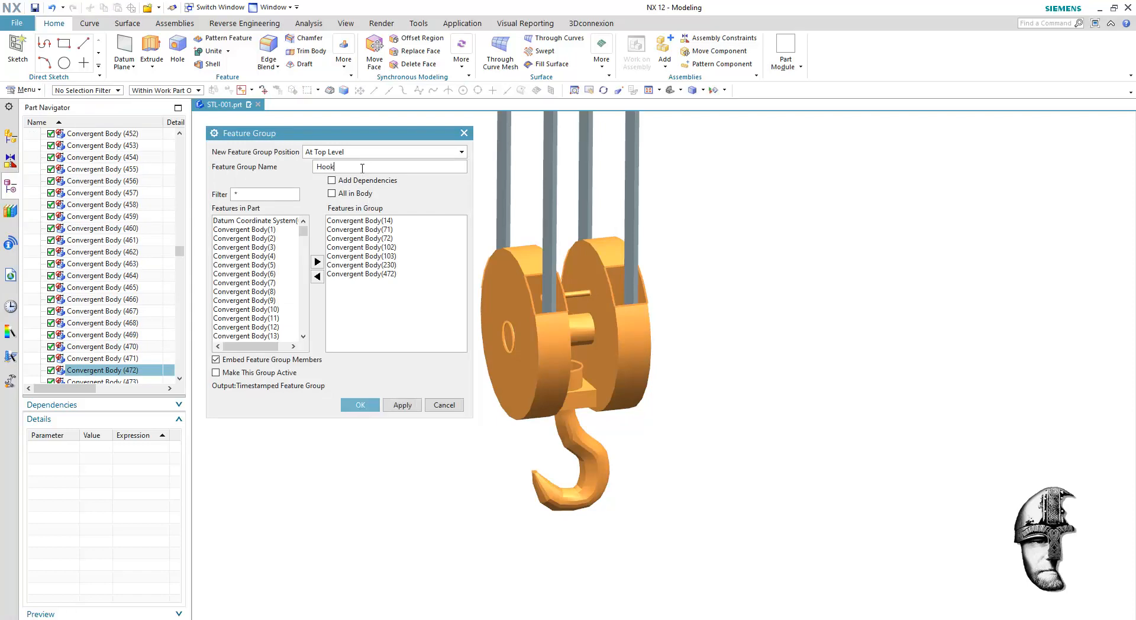
pyautogui.write('_n')
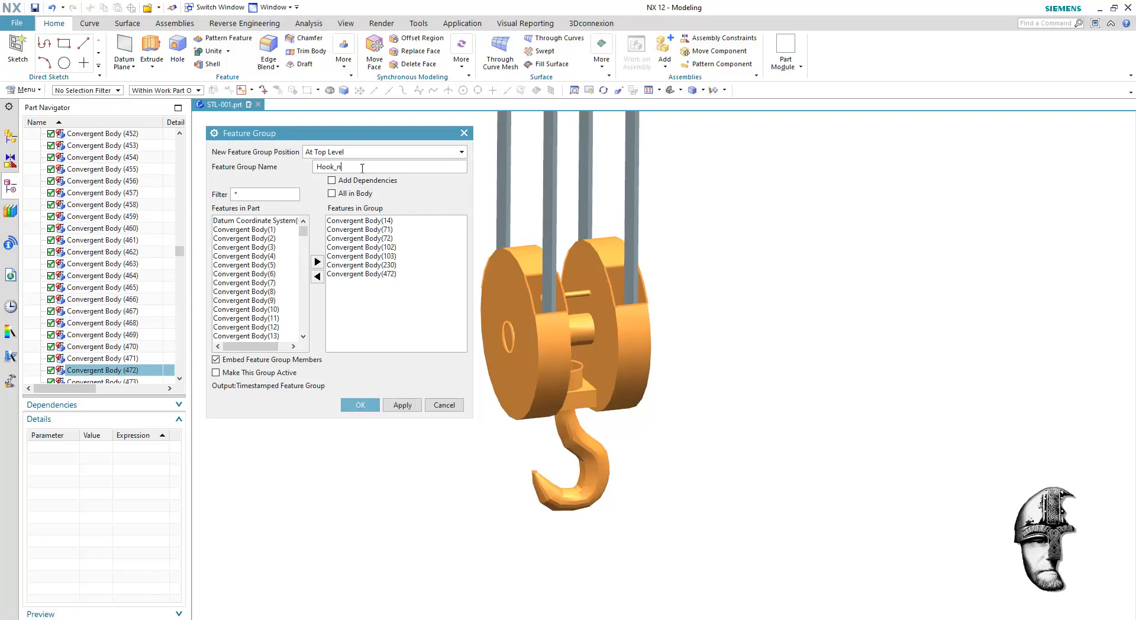
pyautogui.write('_Pulley')
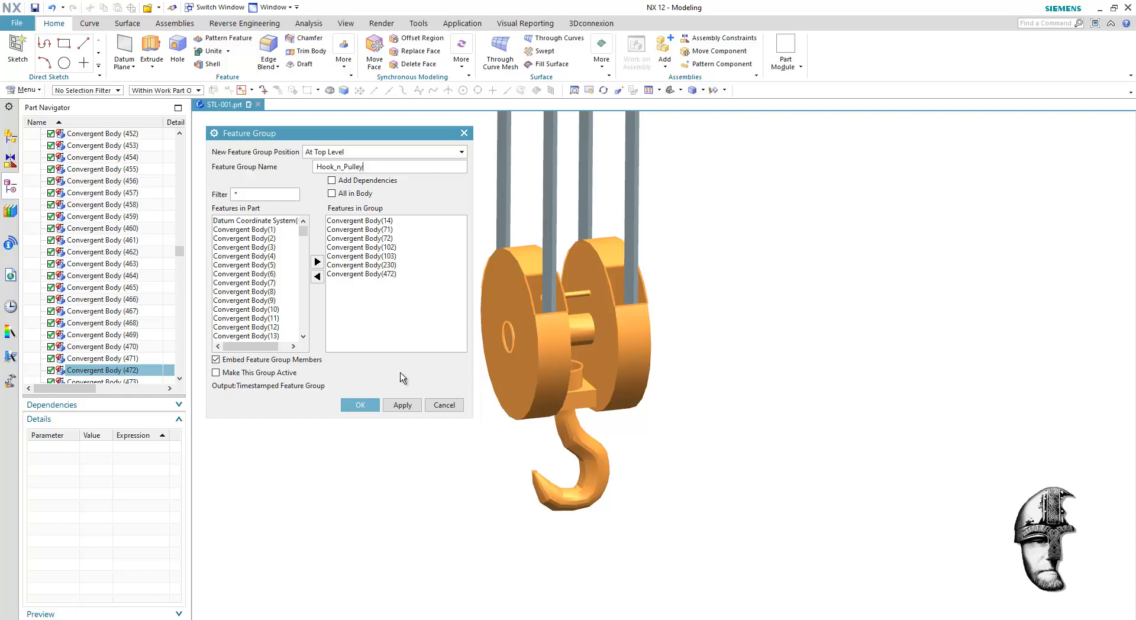
pyautogui.click(360, 405)
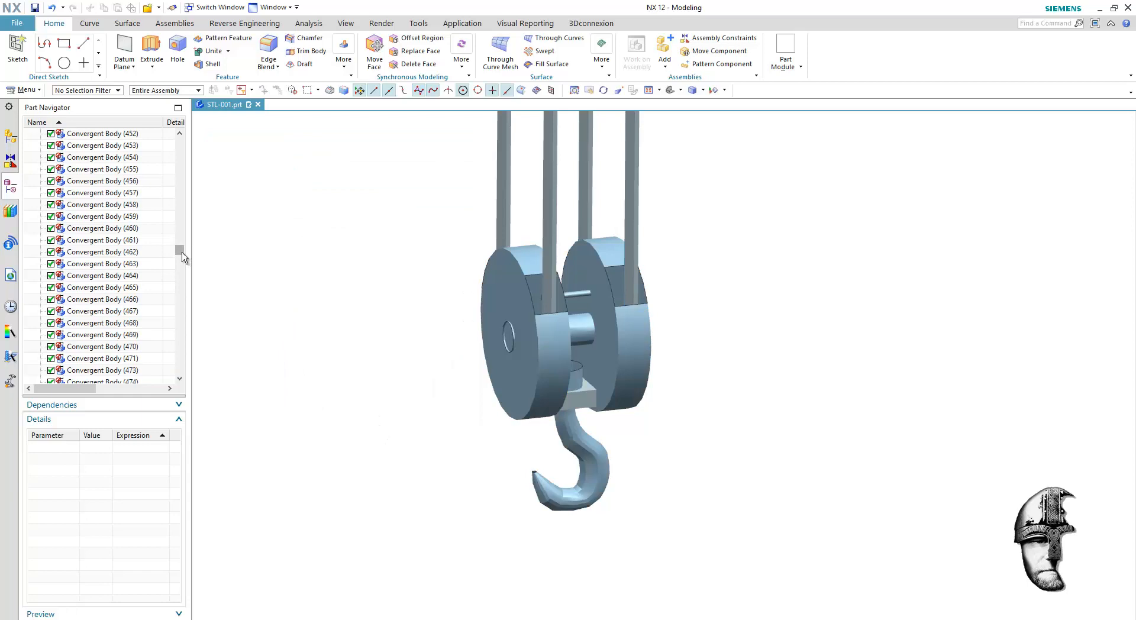
# Briefly hide and re-show Hook_n_Pulley, then group the remaining bodies as All
pyautogui.scroll(-3)
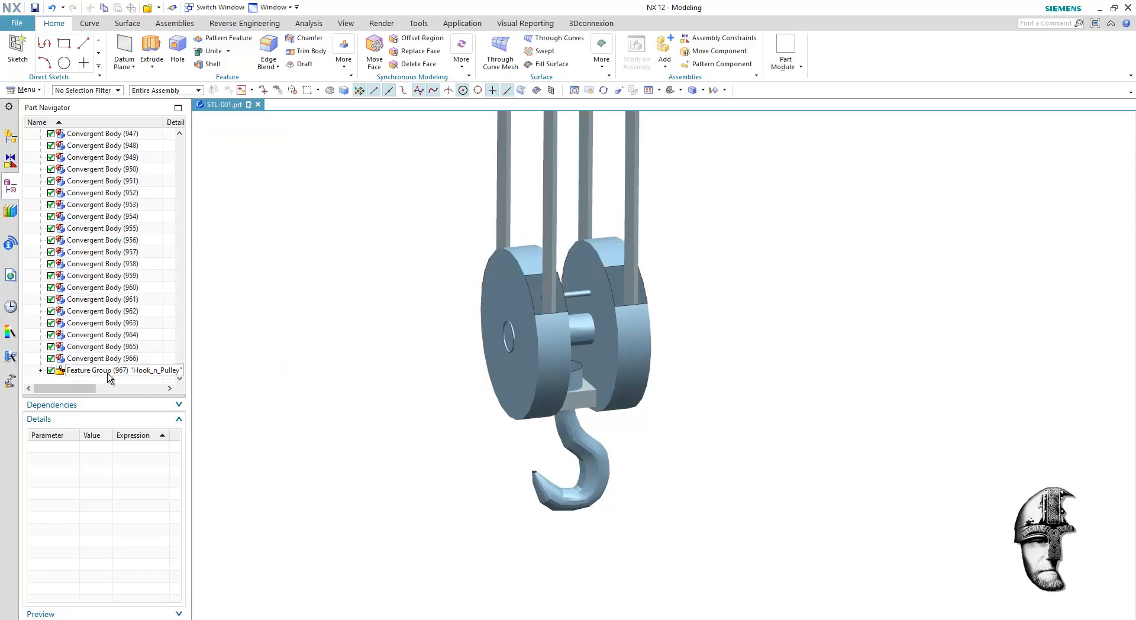
pyautogui.rightClick(122, 371)
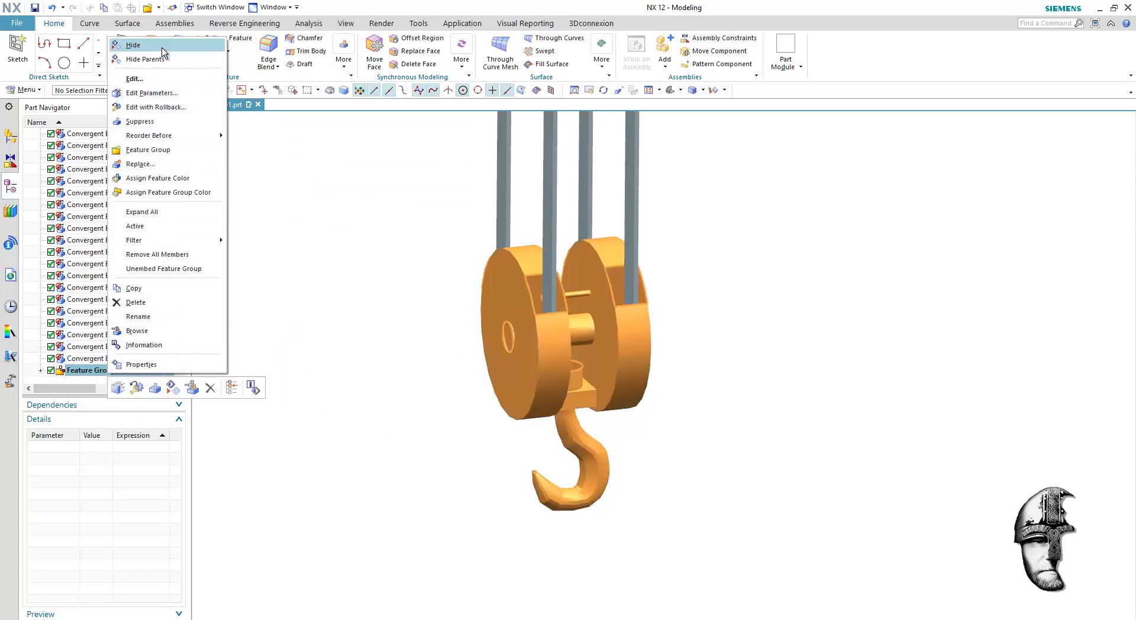
pyautogui.click(134, 45)
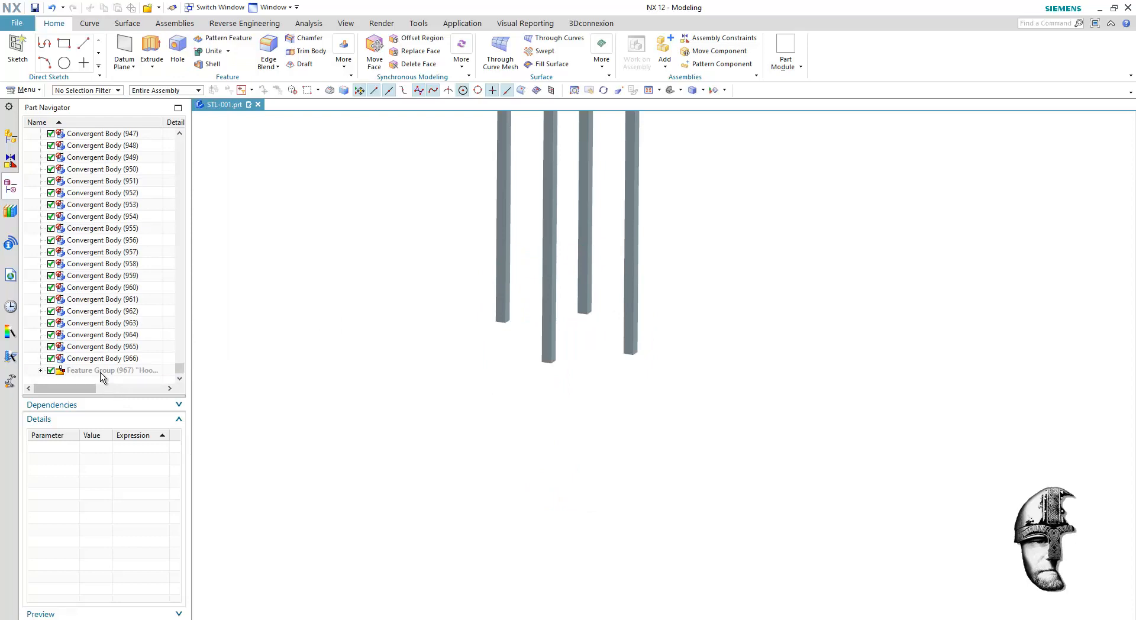
pyautogui.rightClick(109, 371)
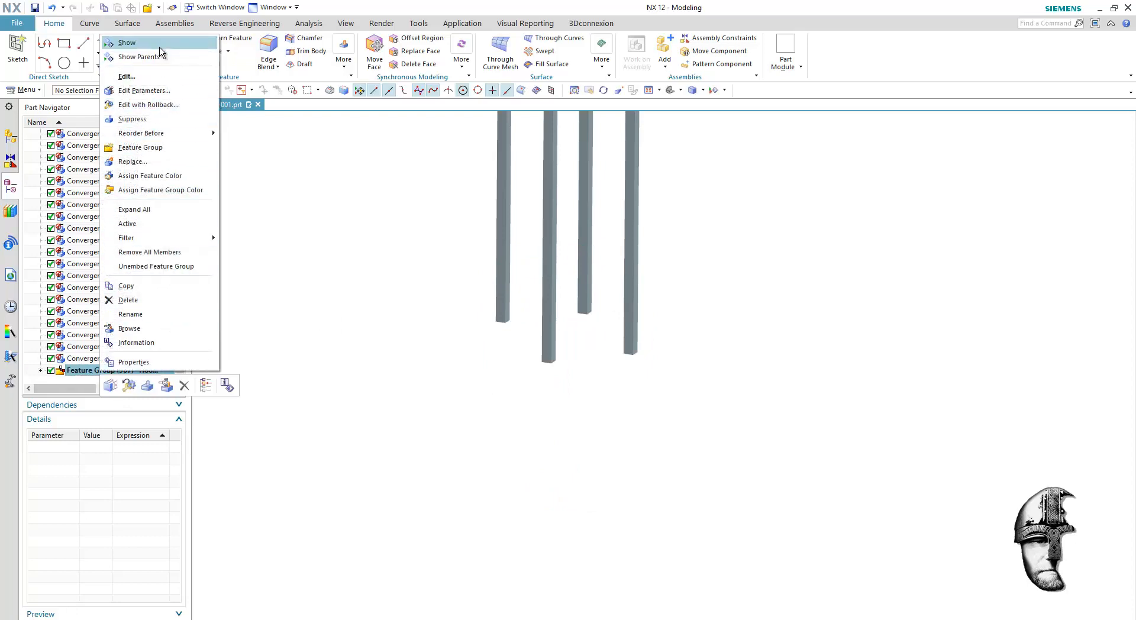
pyautogui.click(127, 43)
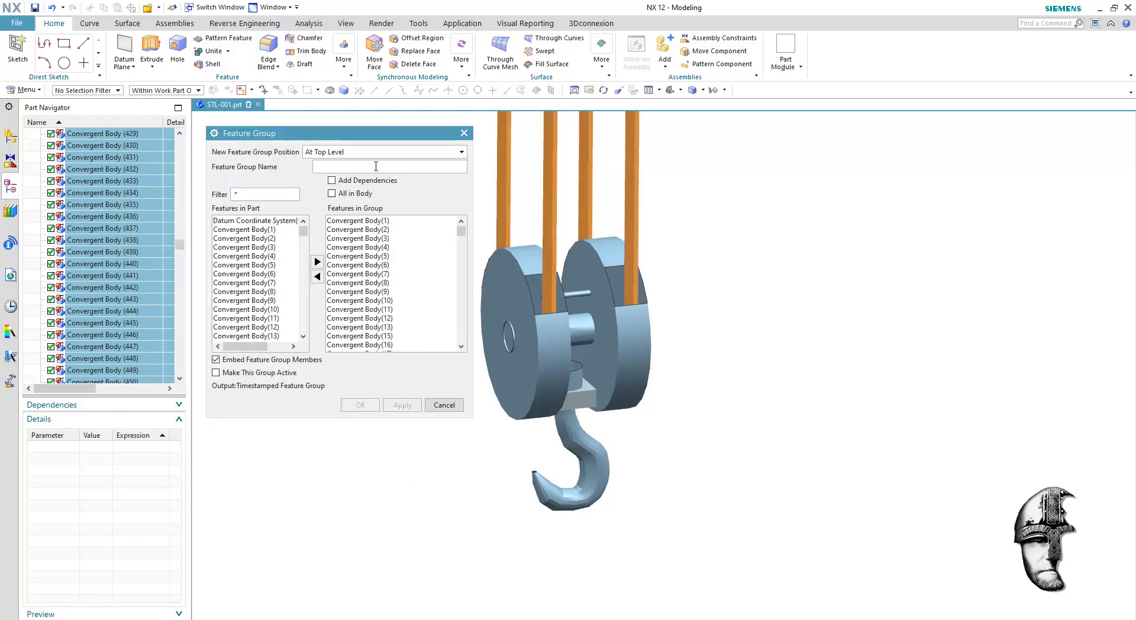
pyautogui.write('All')
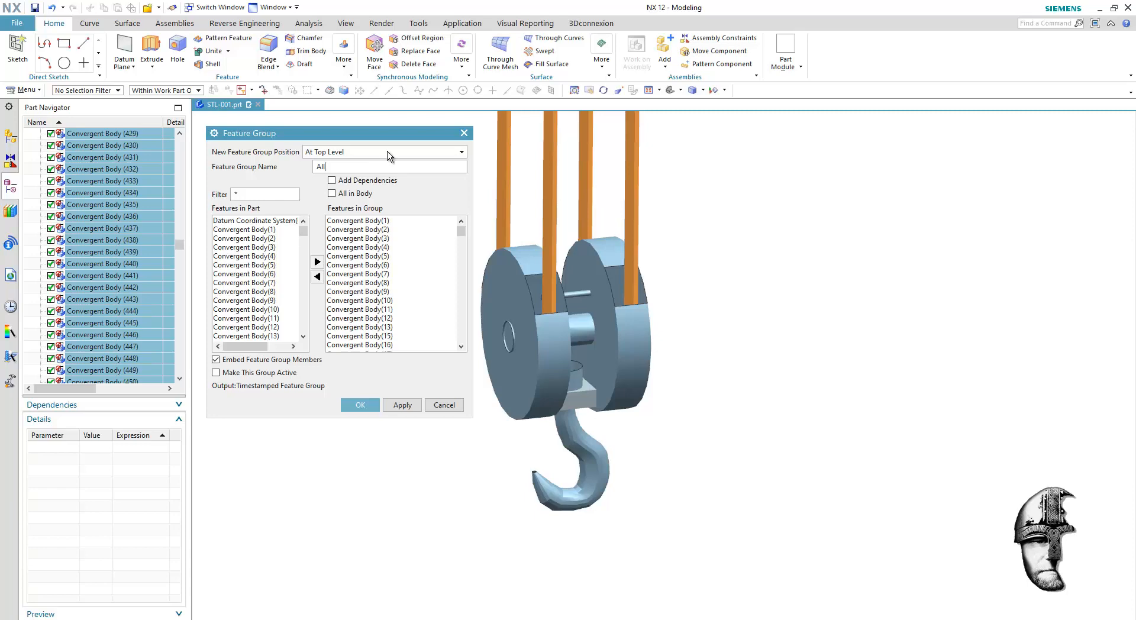
pyautogui.click(360, 405)
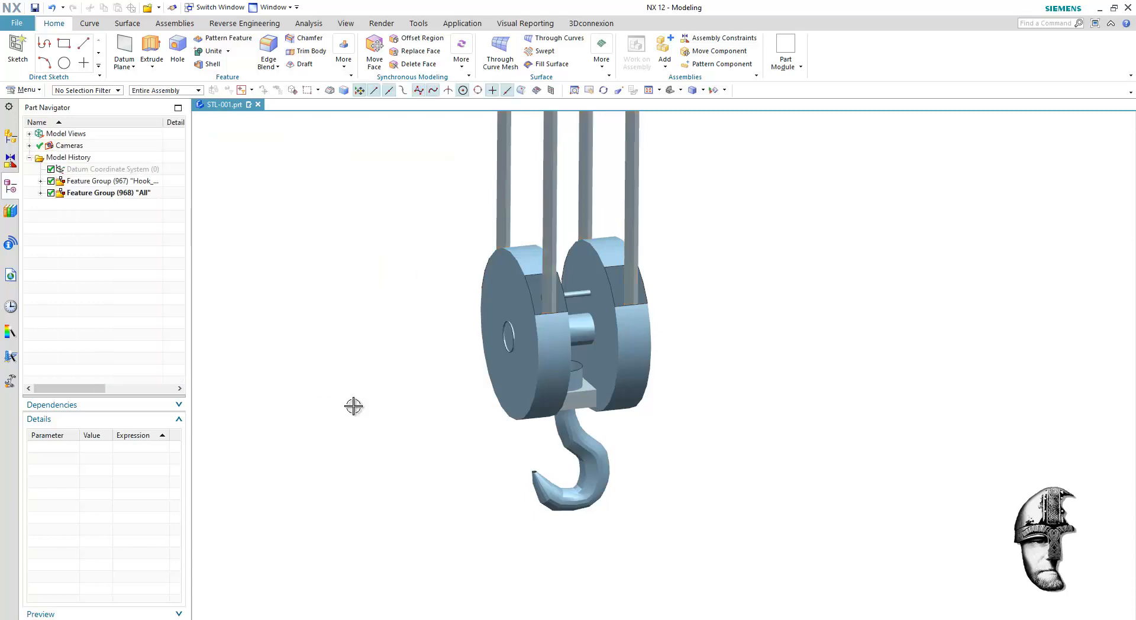
# Expand Hook_n_Pulley in the Part Navigator and hide the All group
pyautogui.click(112, 180)
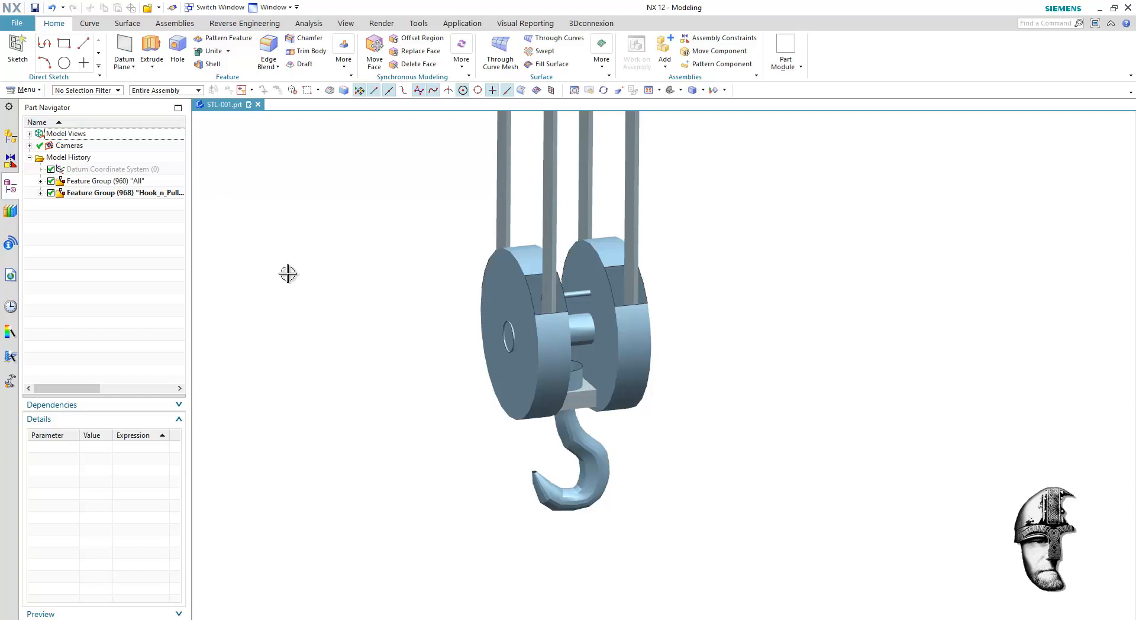
pyautogui.click(42, 193)
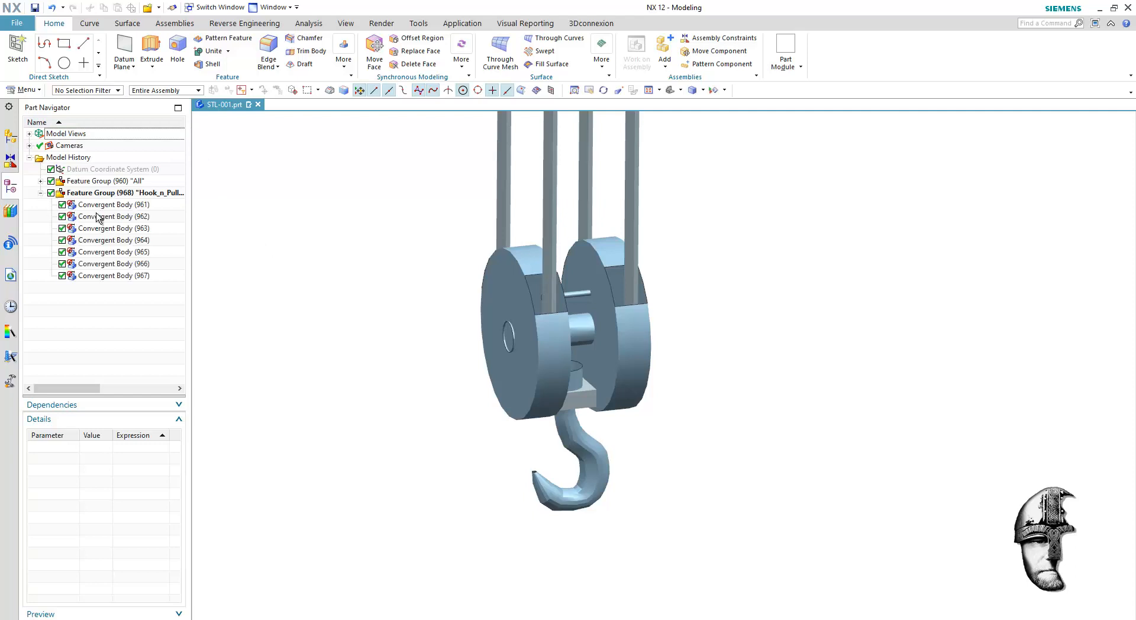
pyautogui.moveTo(96, 274)
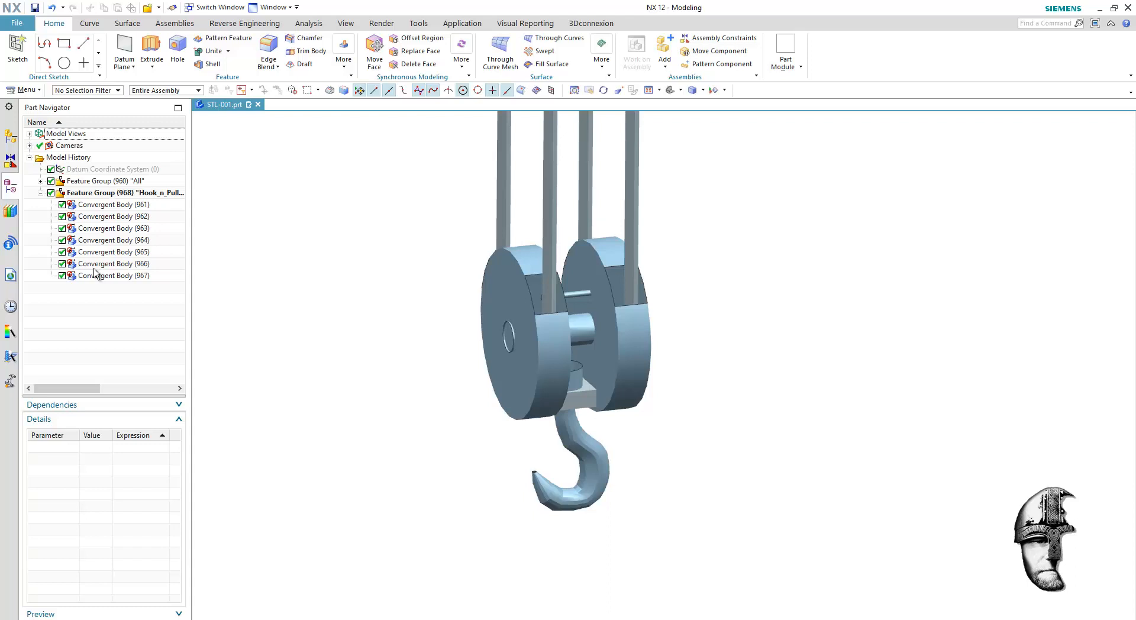
pyautogui.rightClick(105, 180)
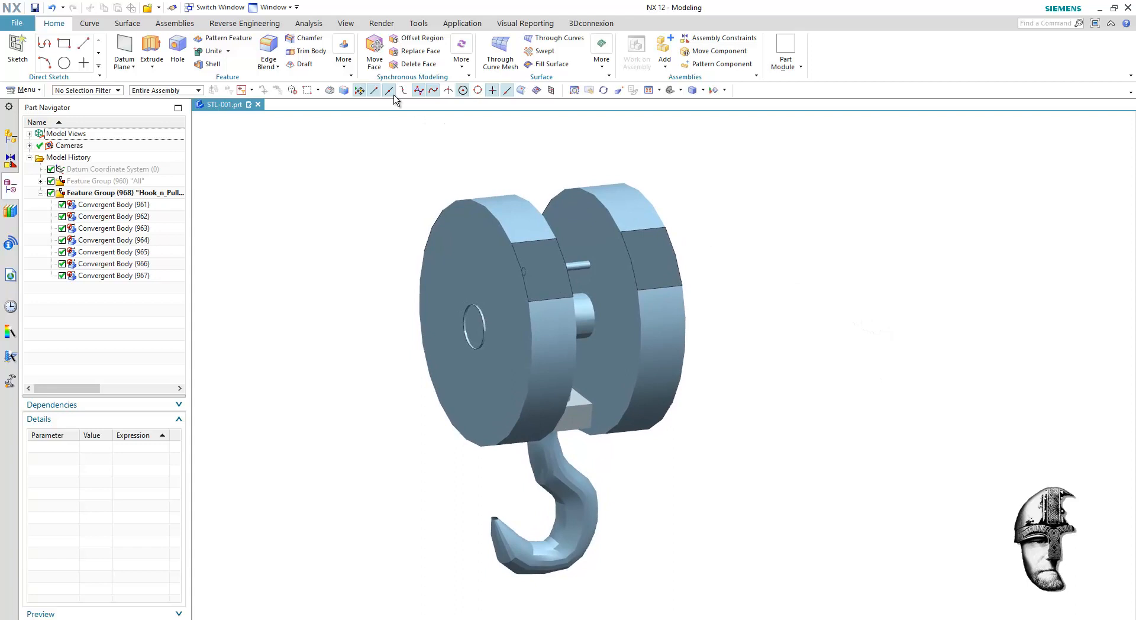
# Start Fit Surface from the Reverse Engineering tools and list the fit shape types
pyautogui.click(244, 24)
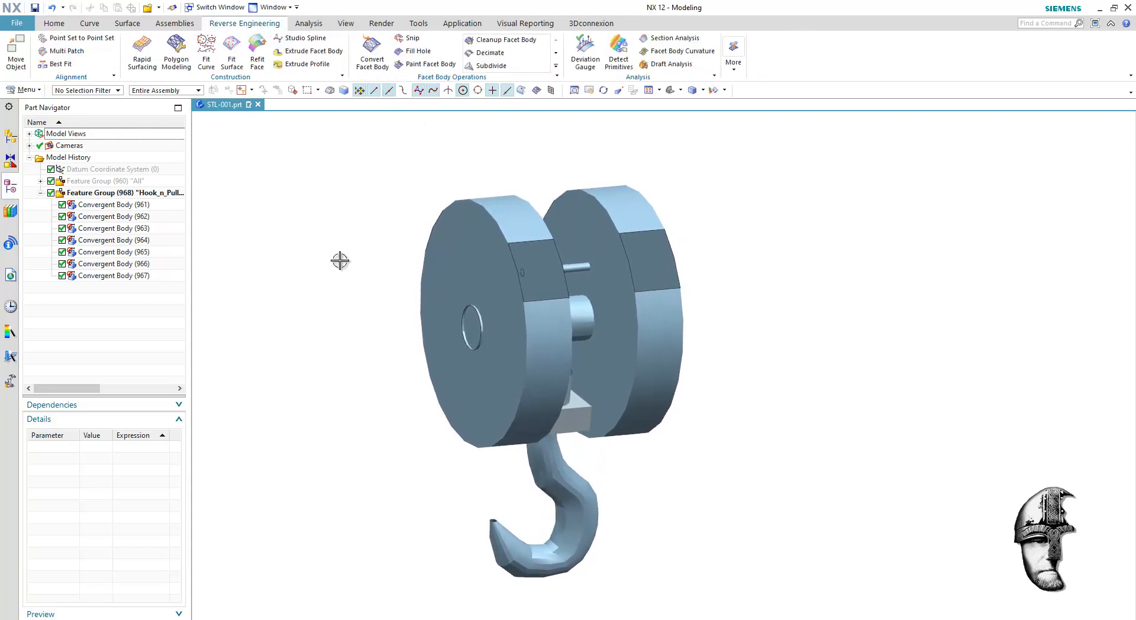
pyautogui.moveTo(340, 260); pyautogui.dragTo(288, 209)
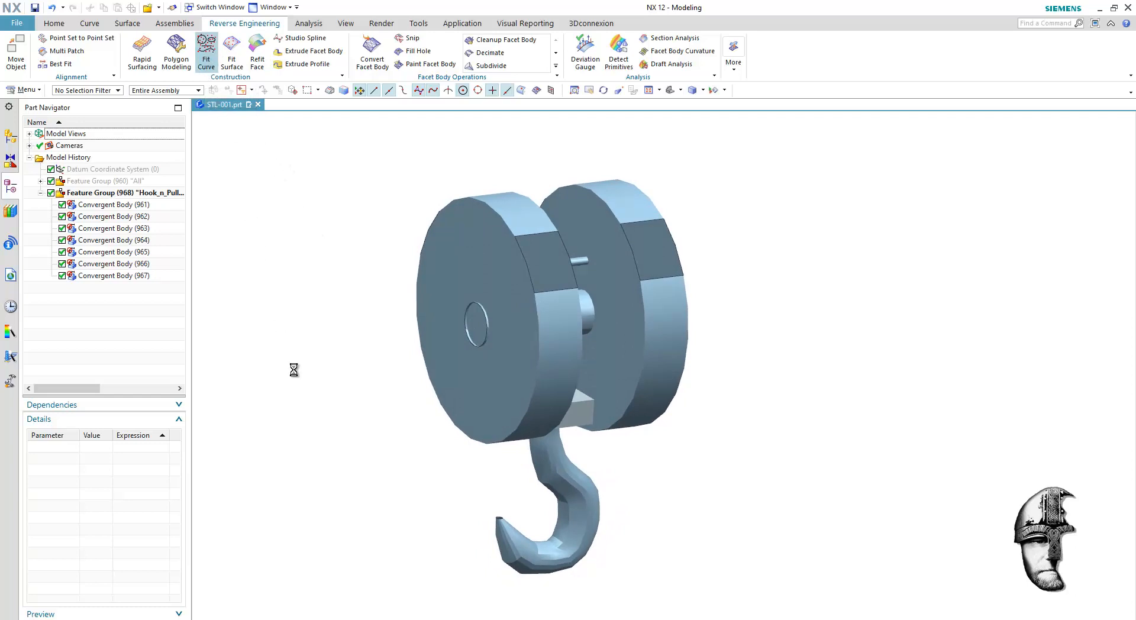
pyautogui.moveTo(578, 260)
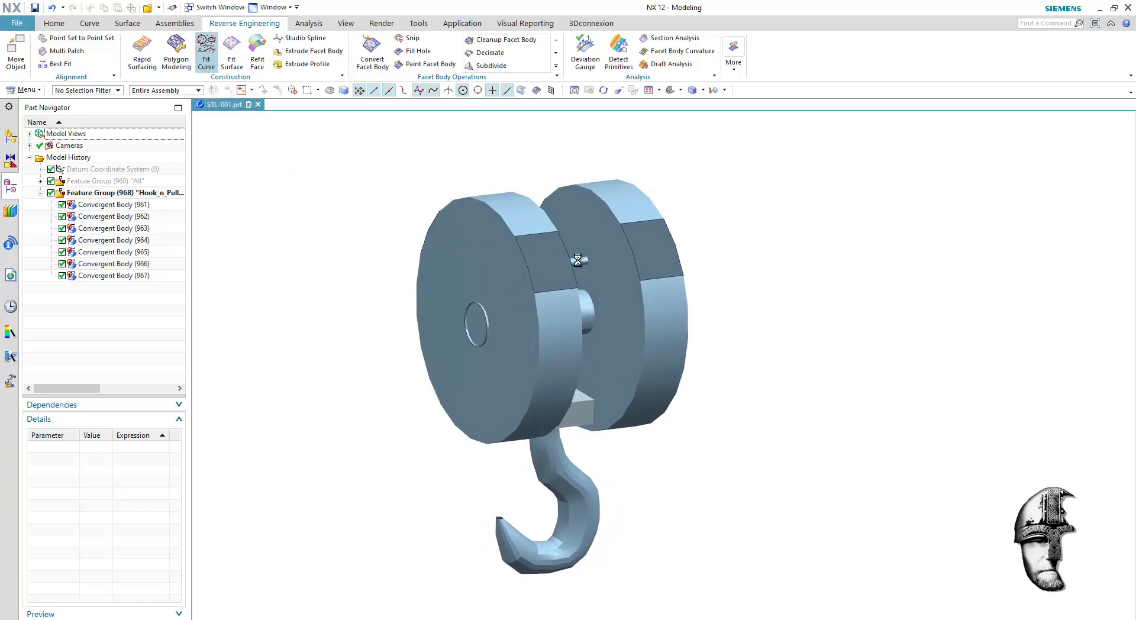
pyautogui.click(206, 51)
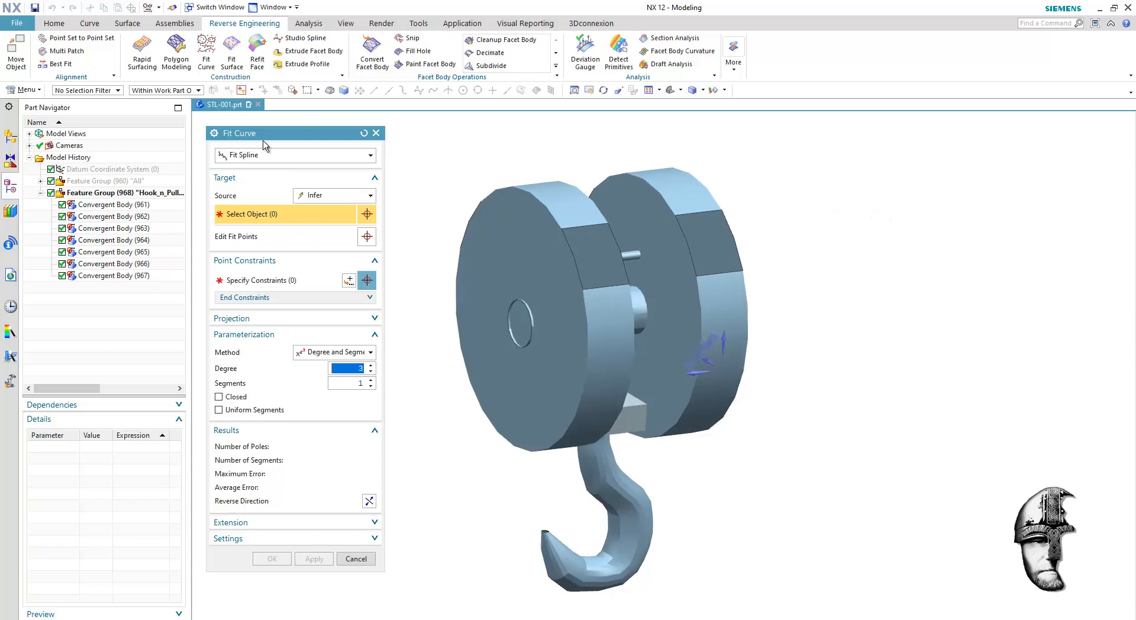
pyautogui.click(356, 558)
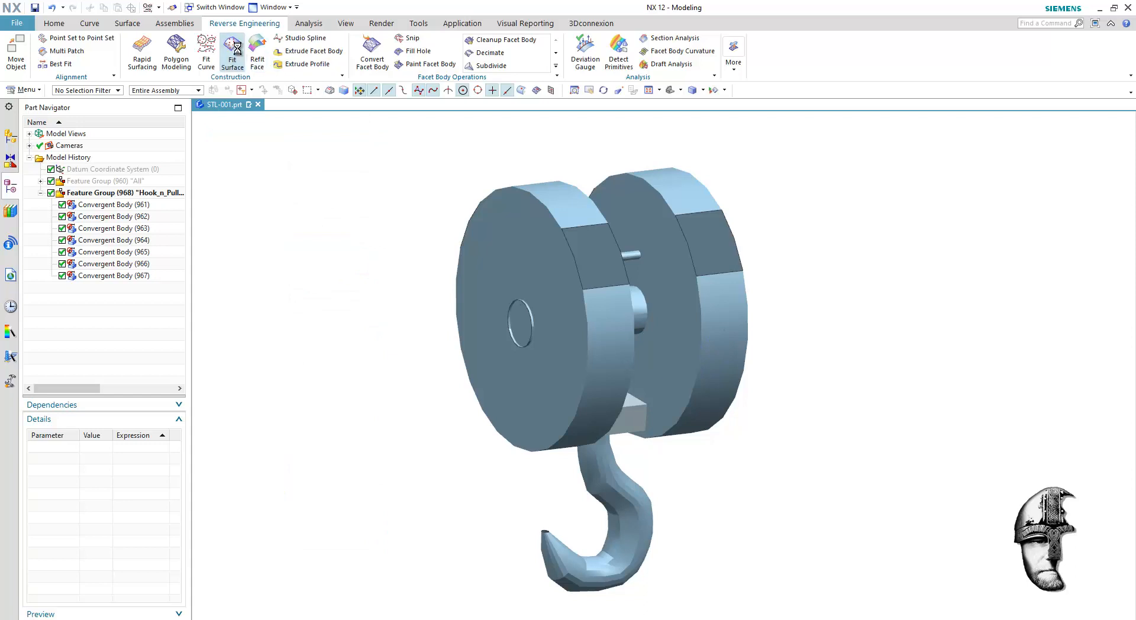
pyautogui.click(230, 51)
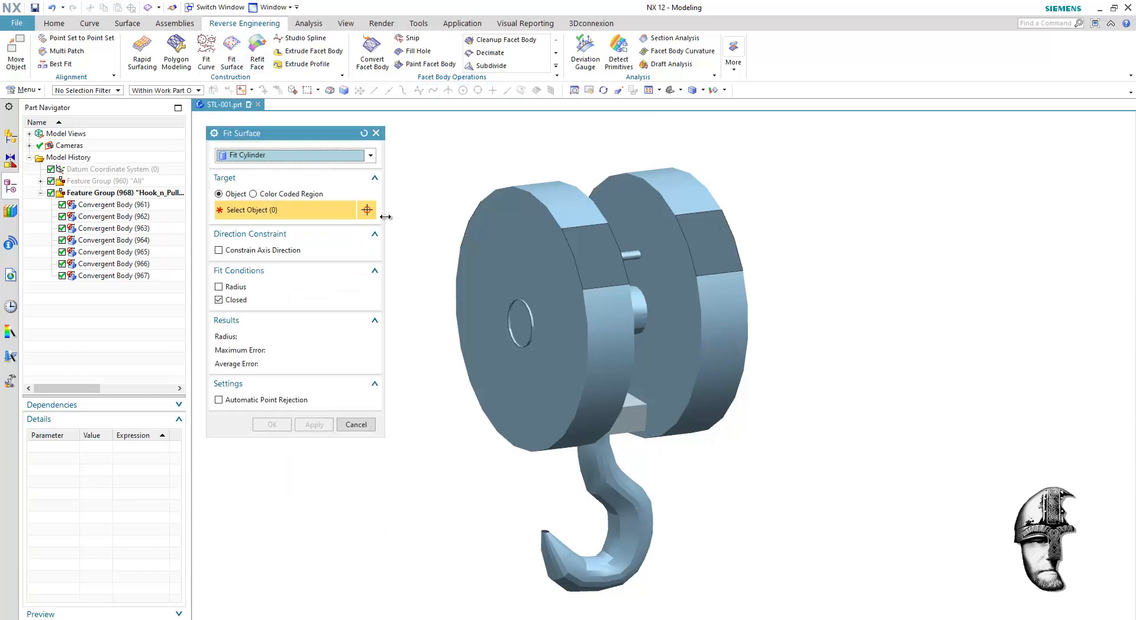
pyautogui.click(294, 154)
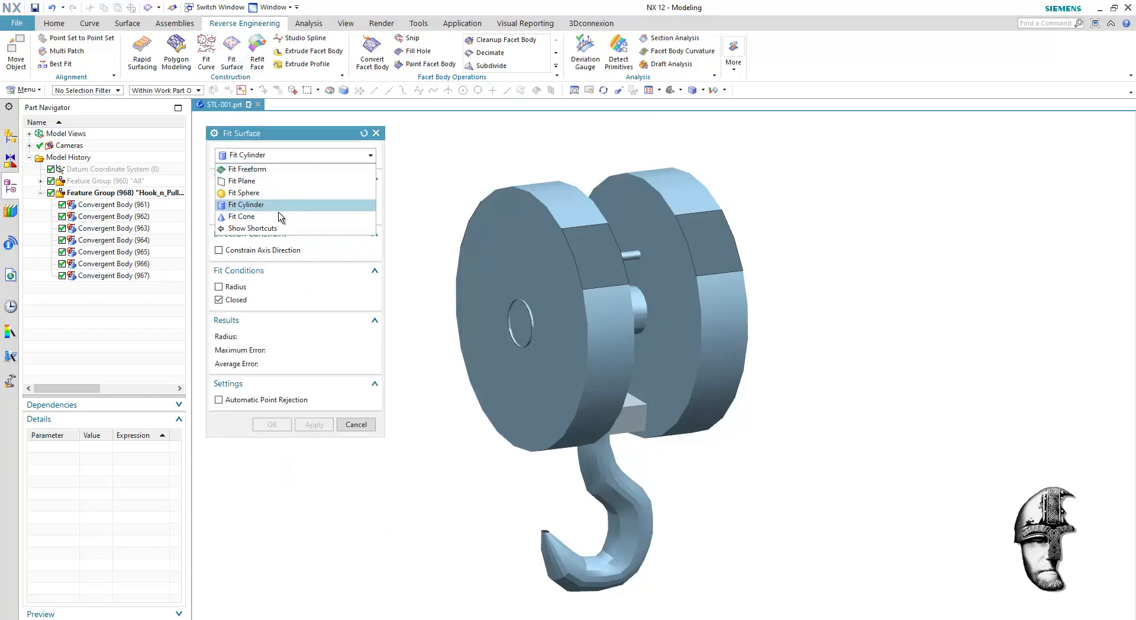
pyautogui.moveTo(273, 197)
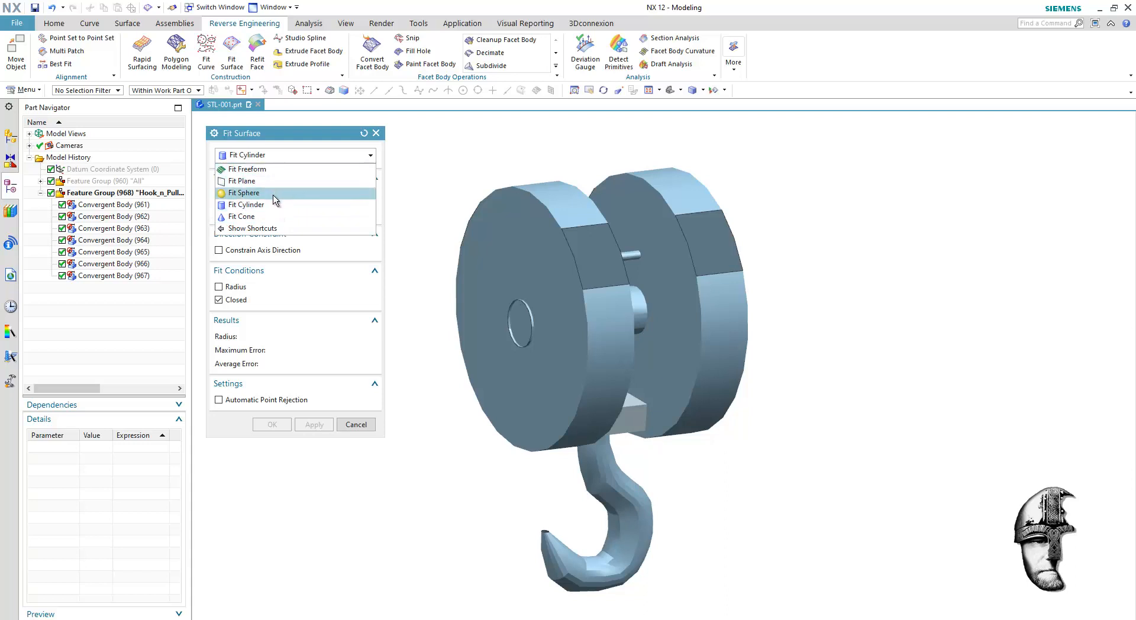
pyautogui.moveTo(273, 205)
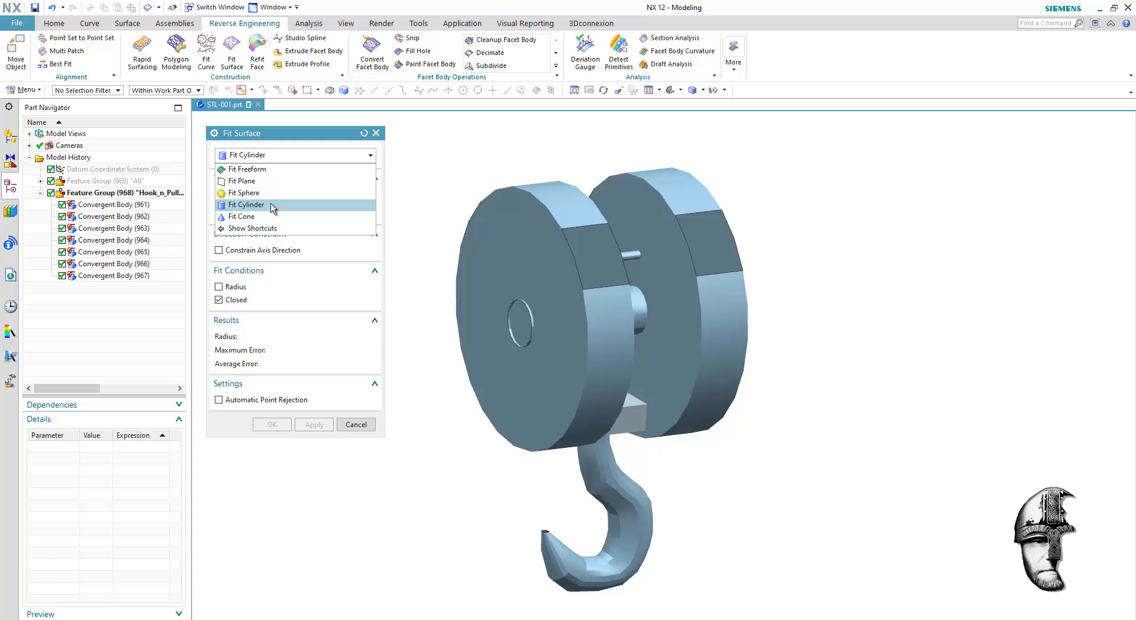
pyautogui.moveTo(272, 169)
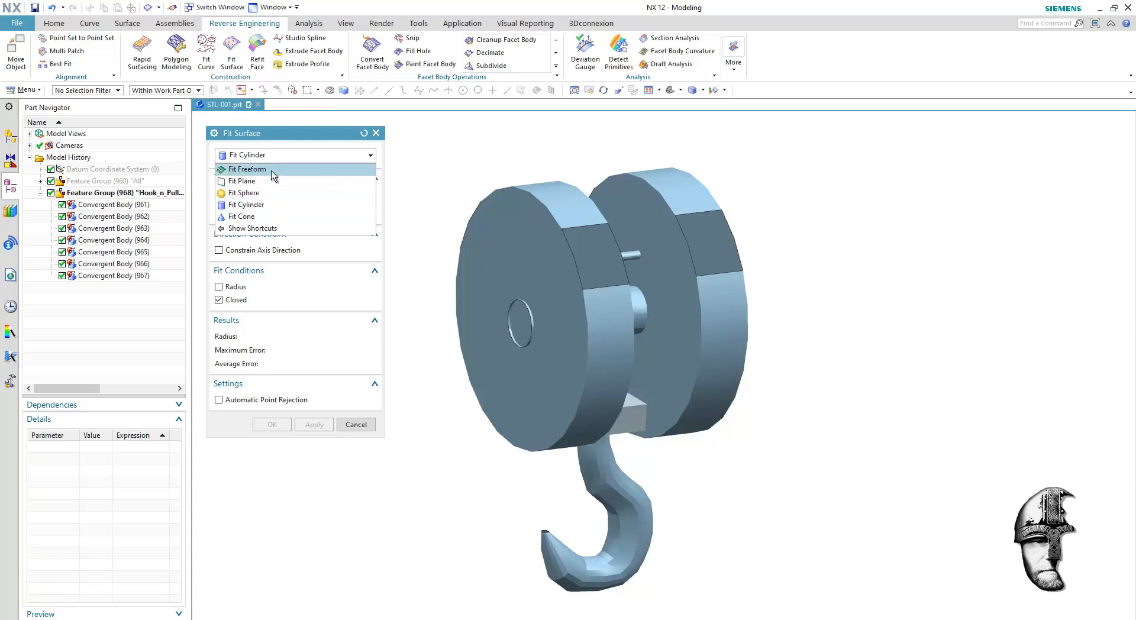
pyautogui.moveTo(243, 180)
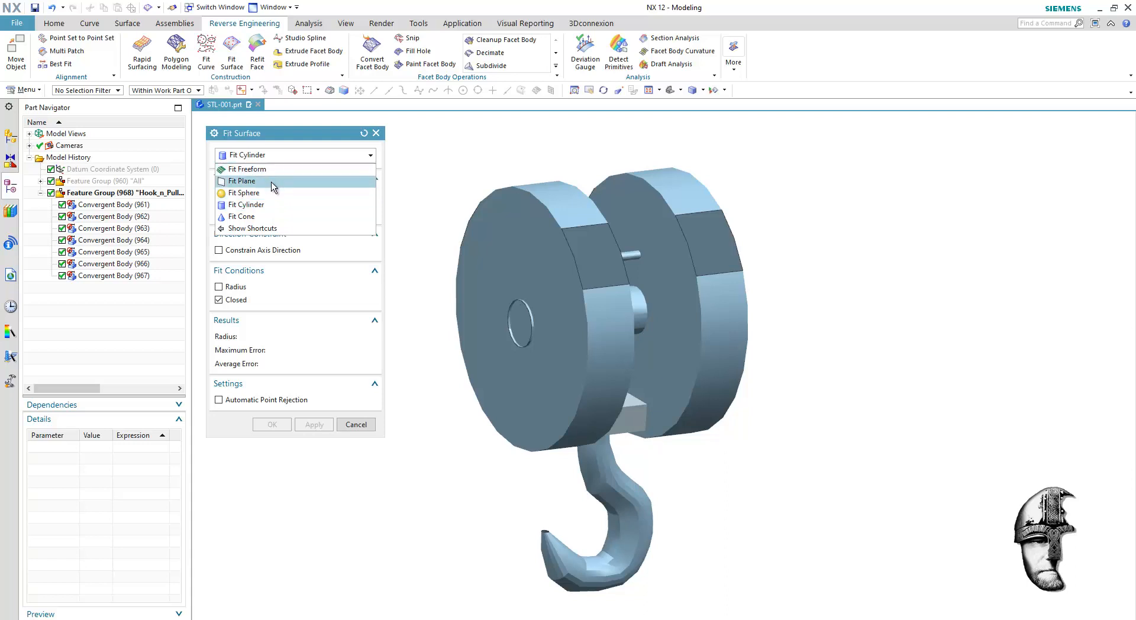
pyautogui.moveTo(269, 205)
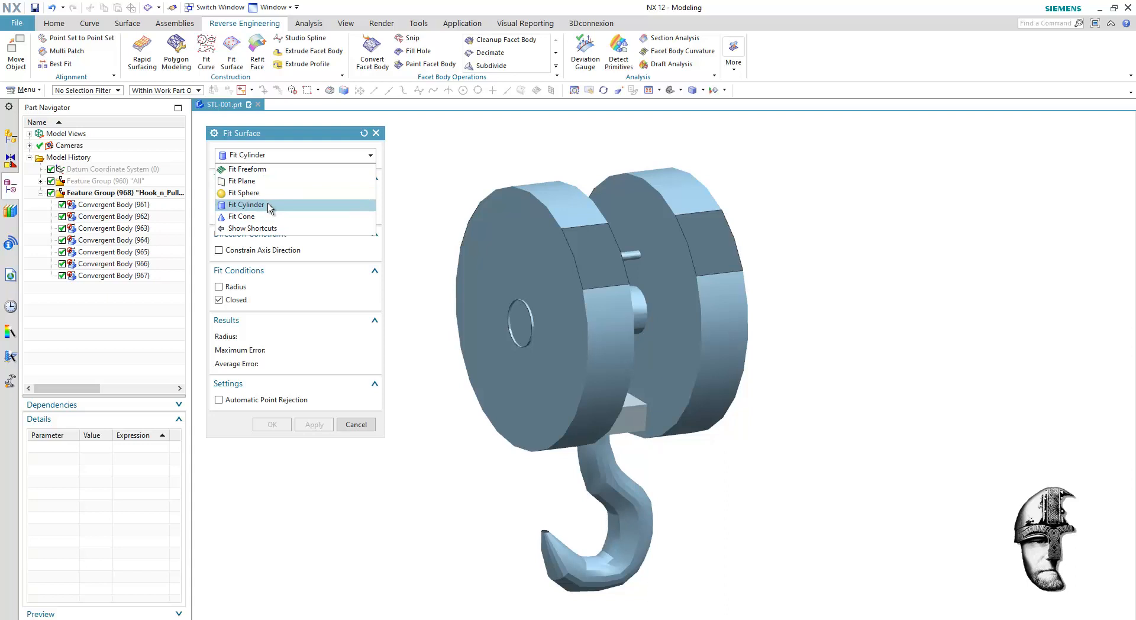
# Fit a cylinder of fixed radius 23.4 mm to the front pulley disc
pyautogui.click(247, 205)
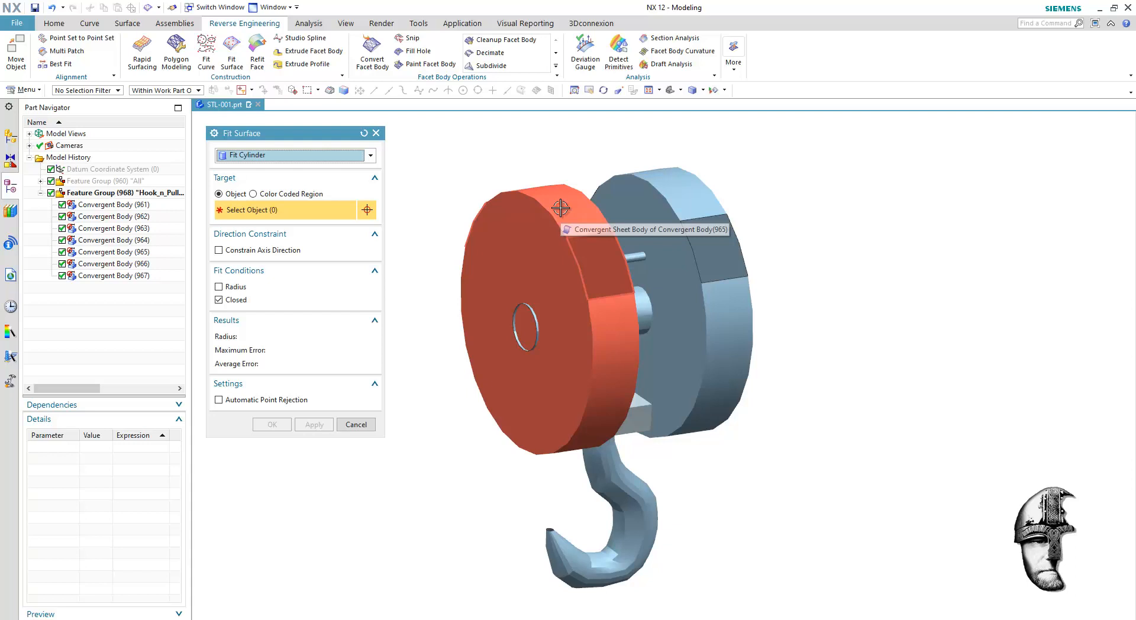
pyautogui.click(560, 209)
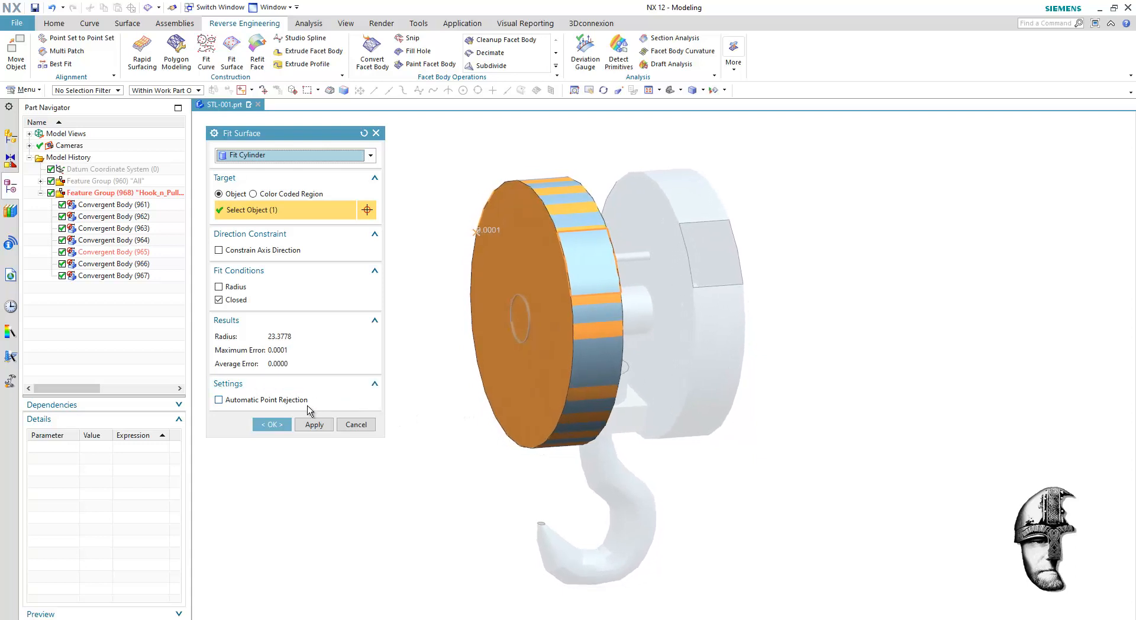
pyautogui.click(220, 300)
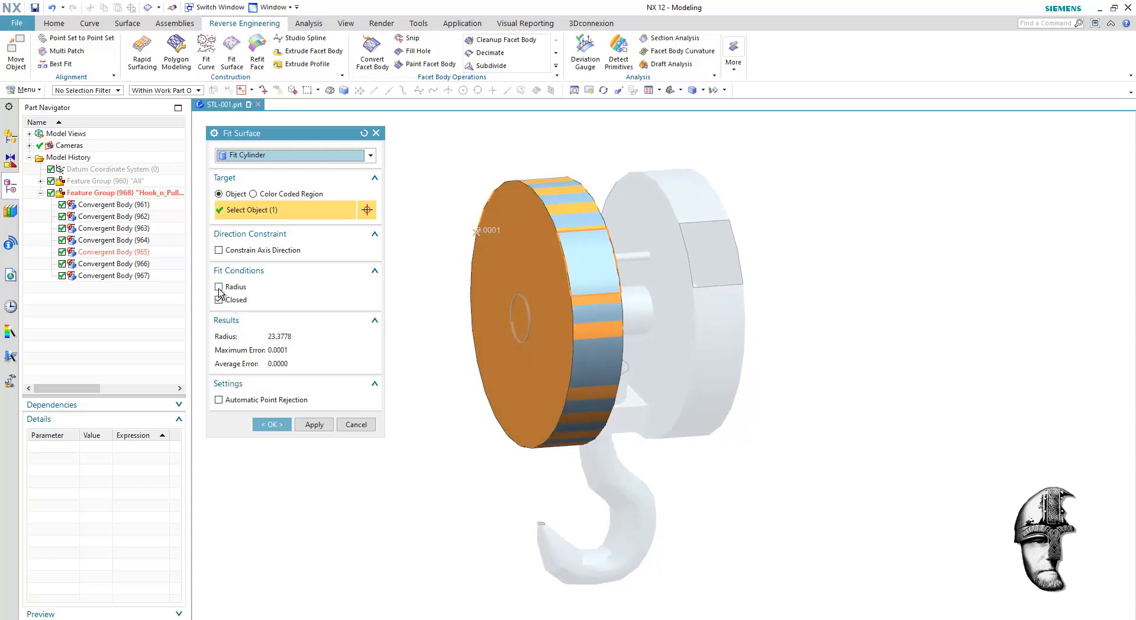
pyautogui.click(221, 299)
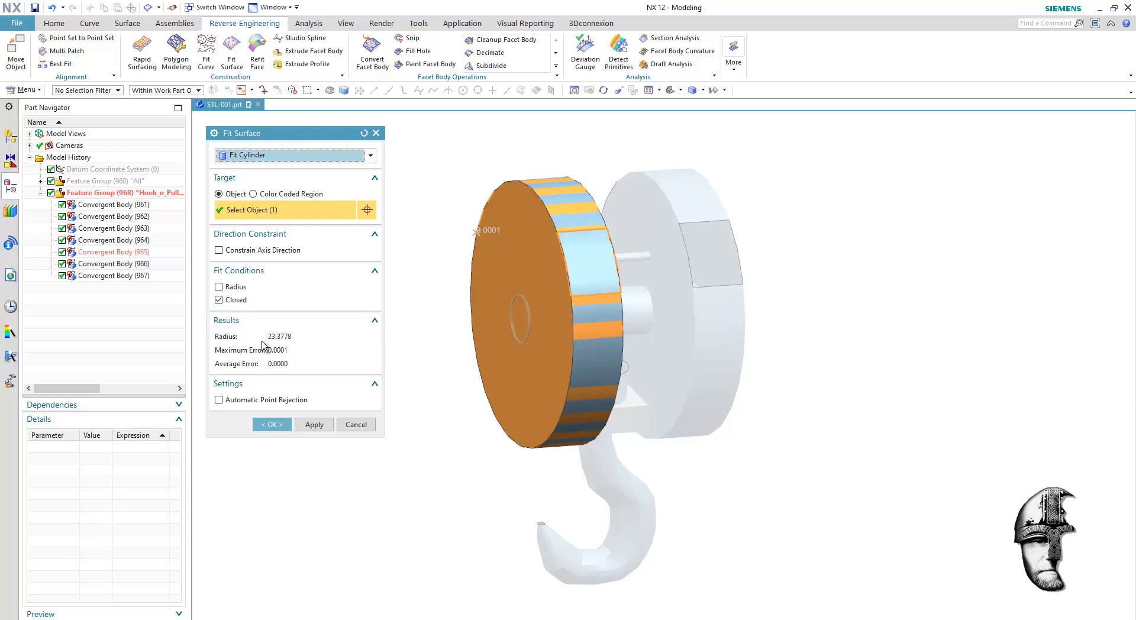
pyautogui.moveTo(281, 346)
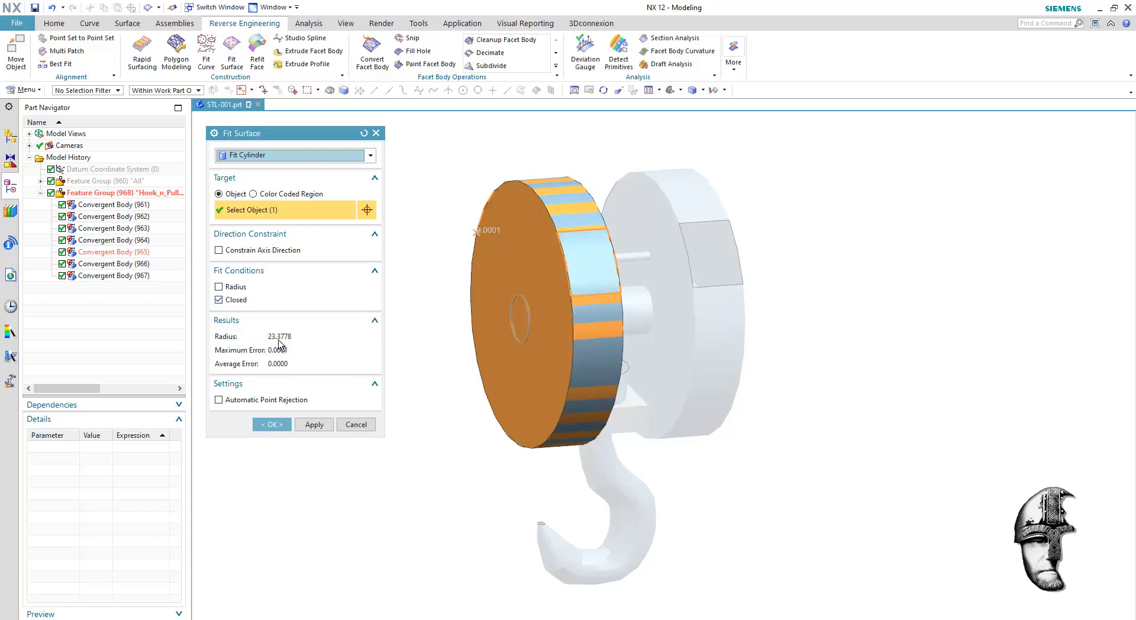
pyautogui.moveTo(281, 348)
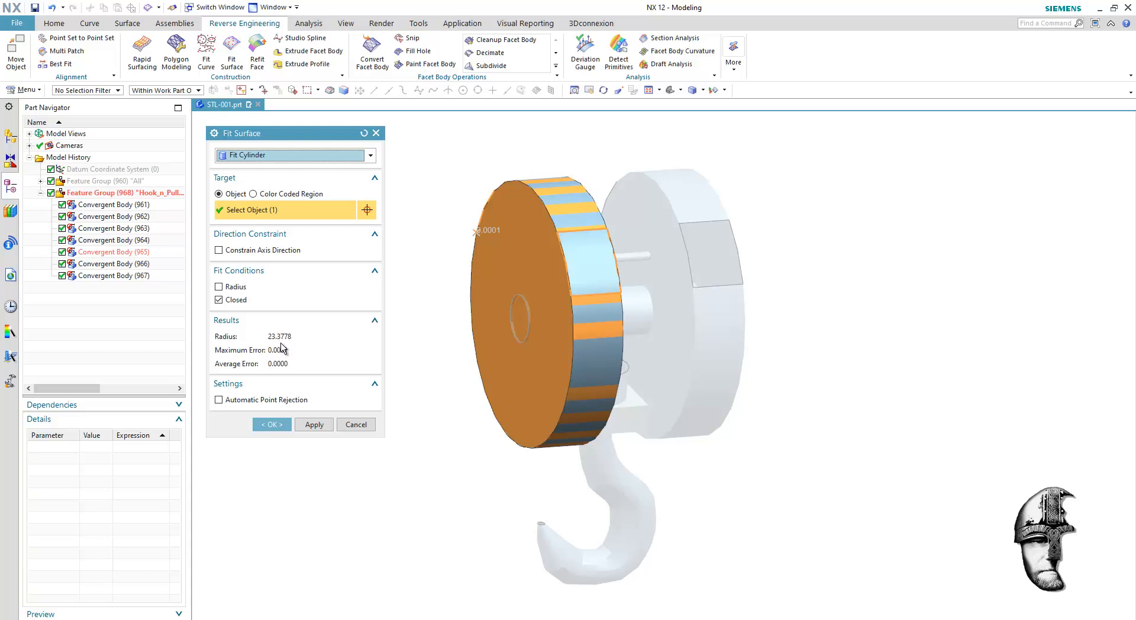
pyautogui.moveTo(279, 347)
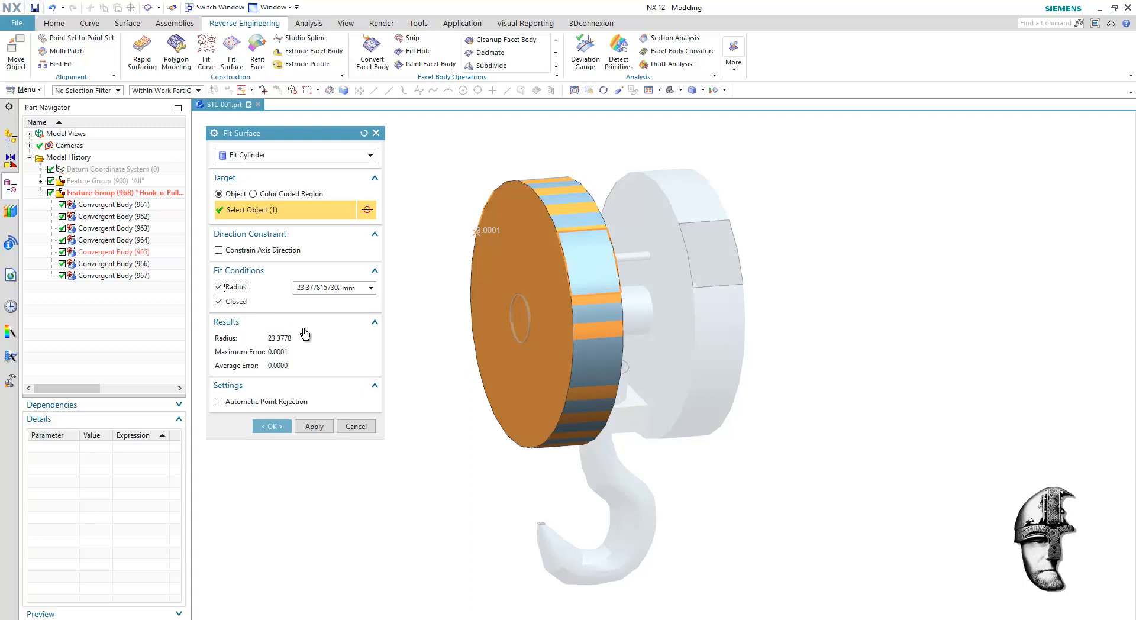
pyautogui.tripleClick(329, 288)
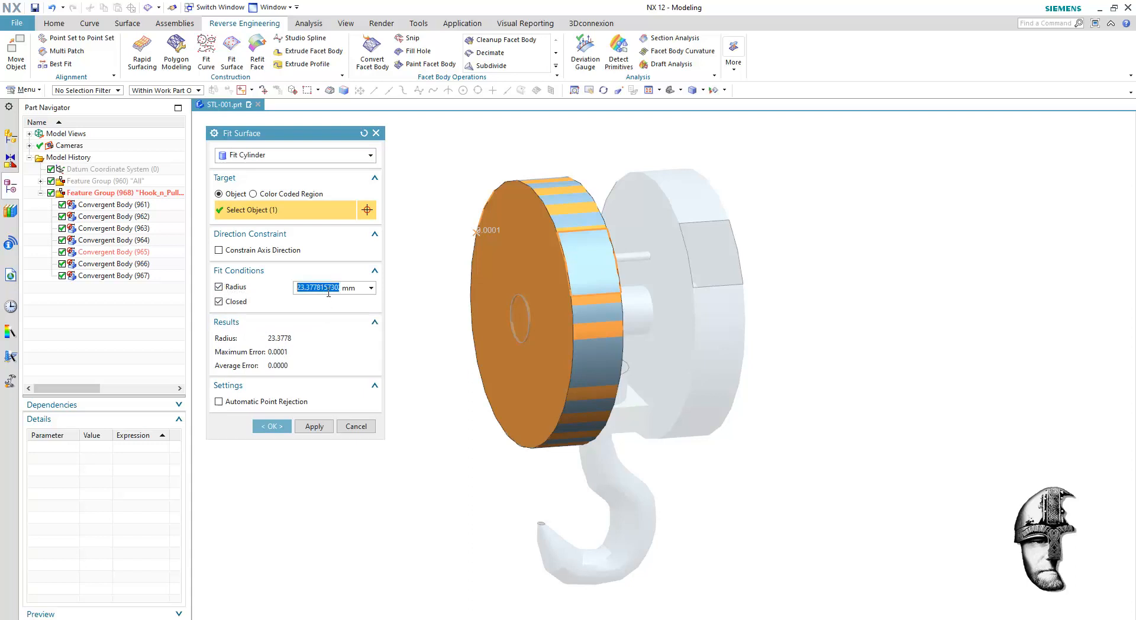
pyautogui.write('233.4')
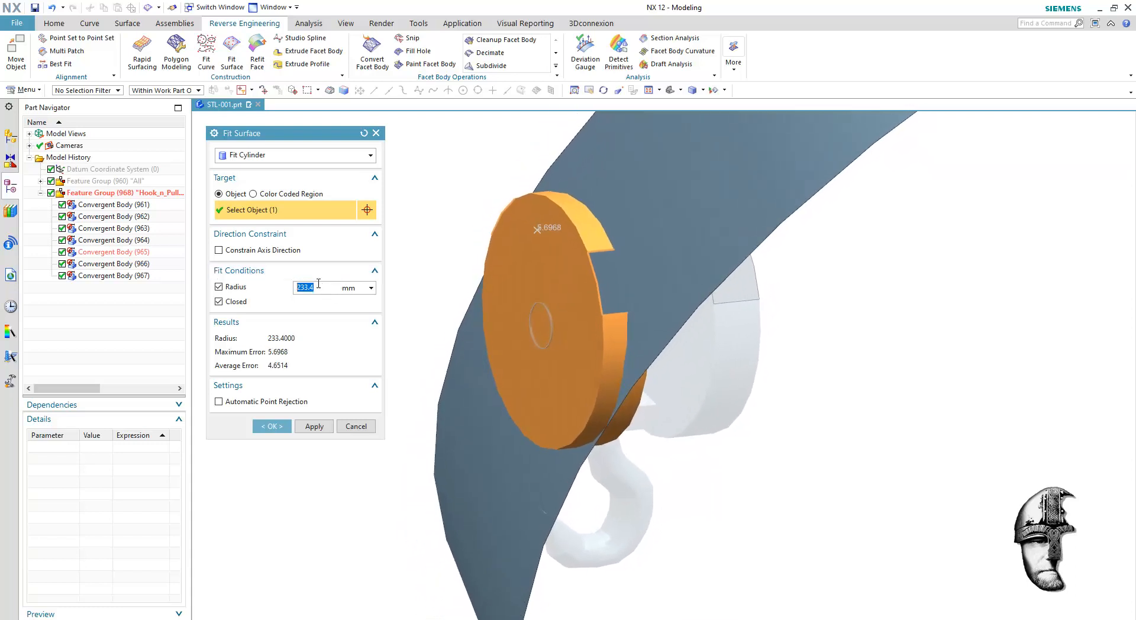
pyautogui.write('23')
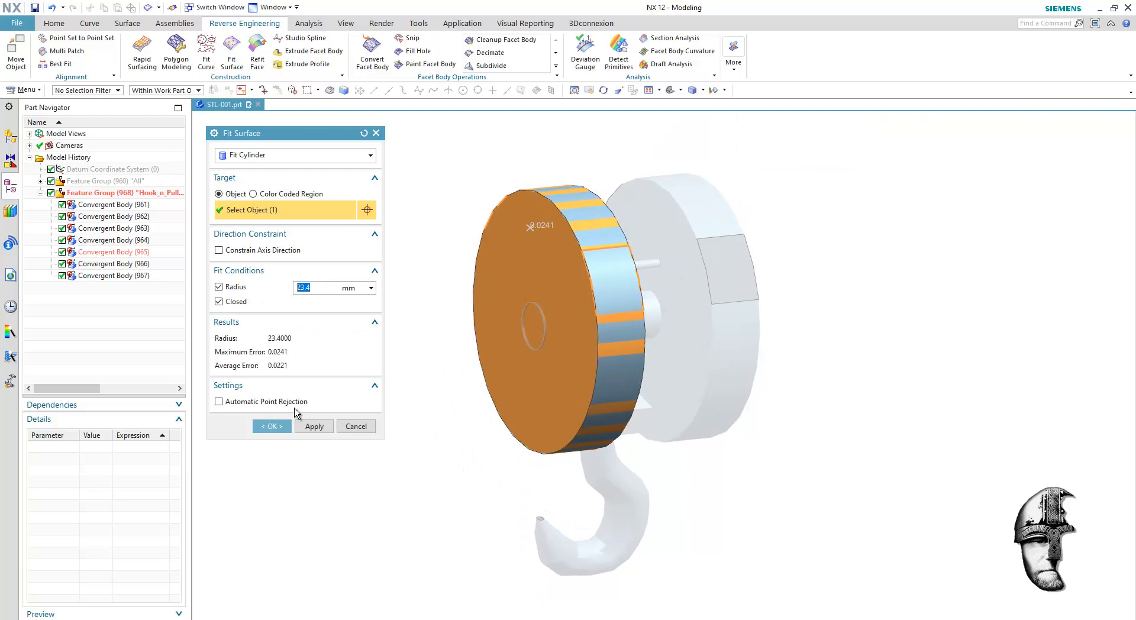
pyautogui.click(272, 426)
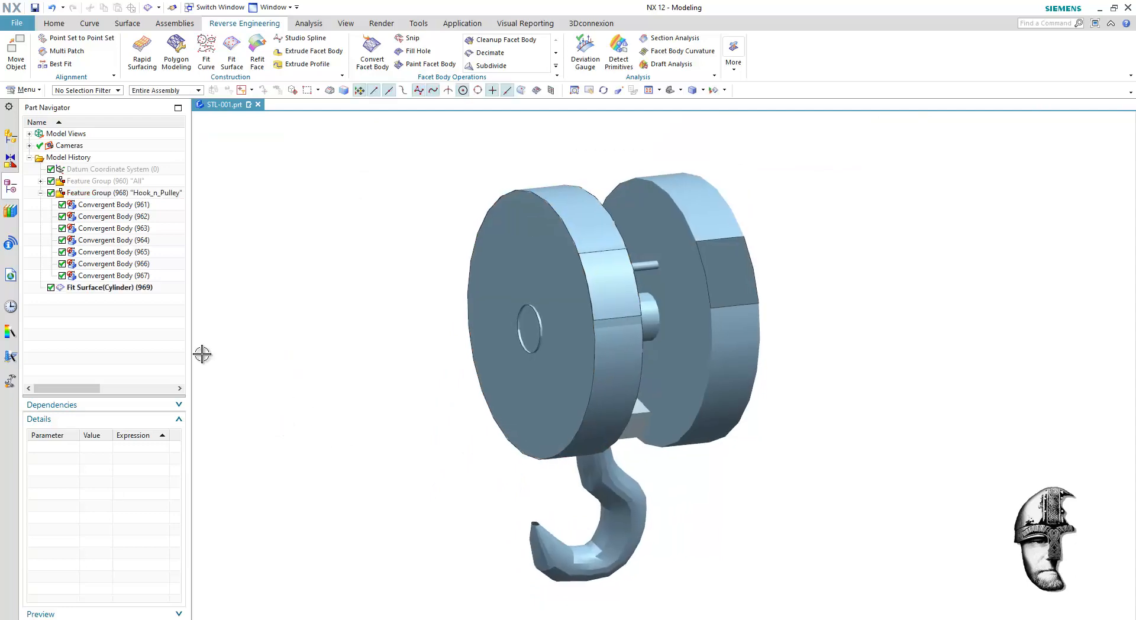
# Hide the original hook facet bodies so only the fitted ring remains
pyautogui.rightClick(123, 193)
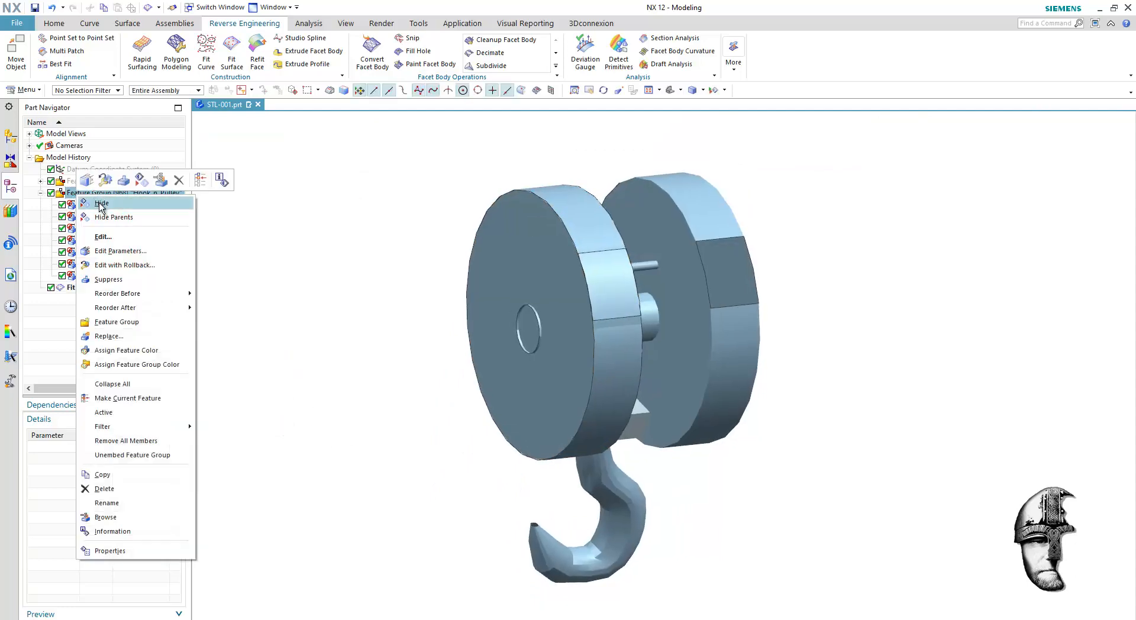
pyautogui.click(102, 203)
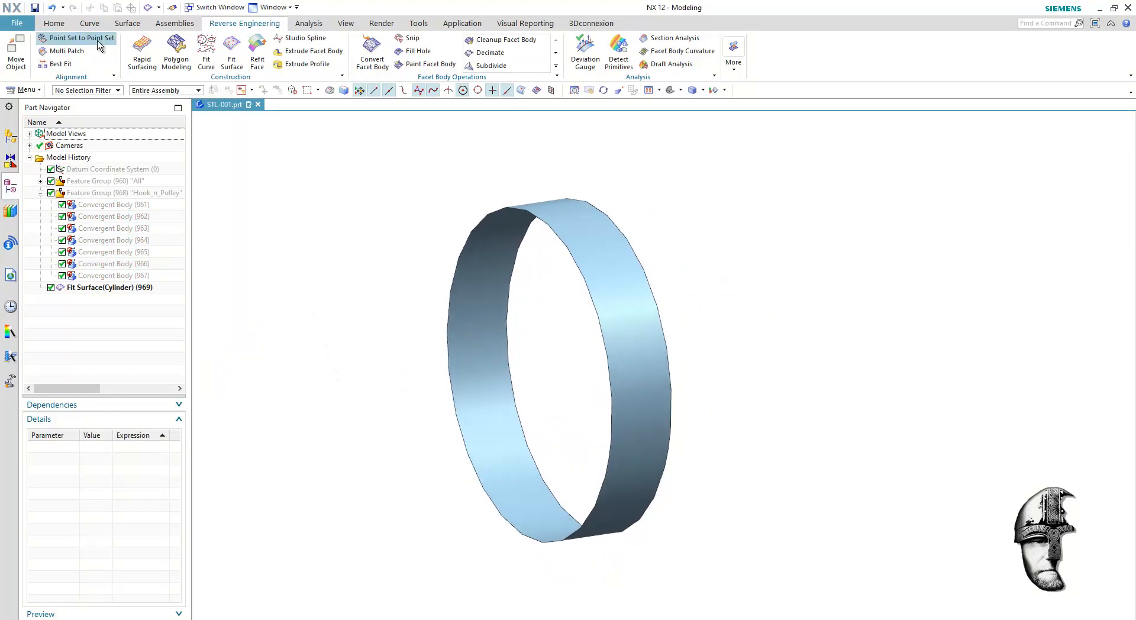
pyautogui.click(54, 23)
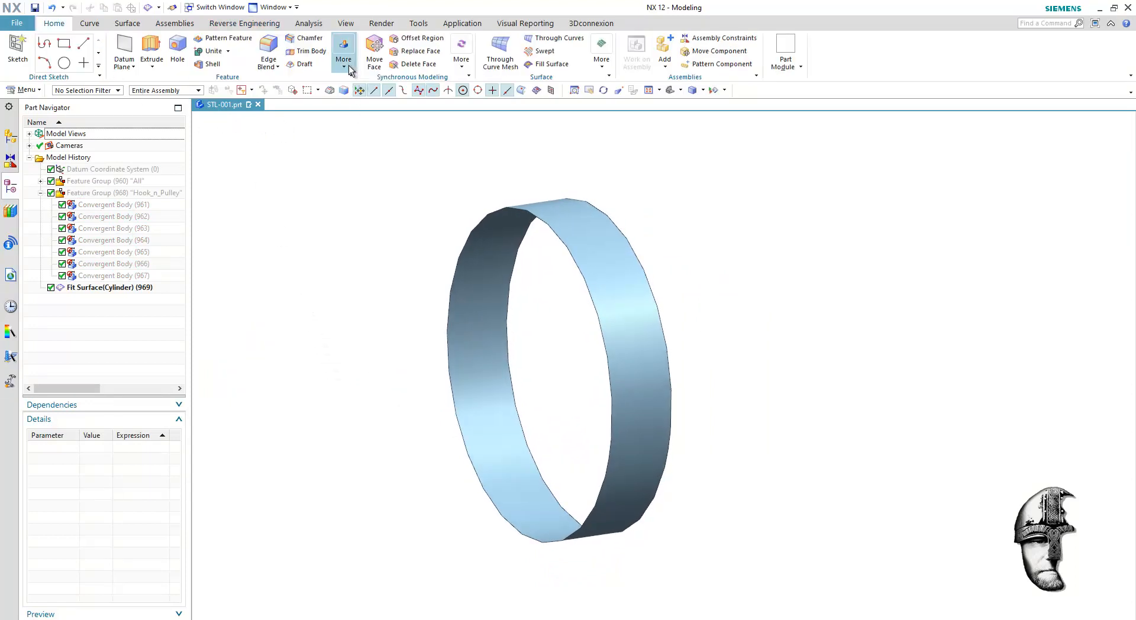
pyautogui.moveTo(343, 59)
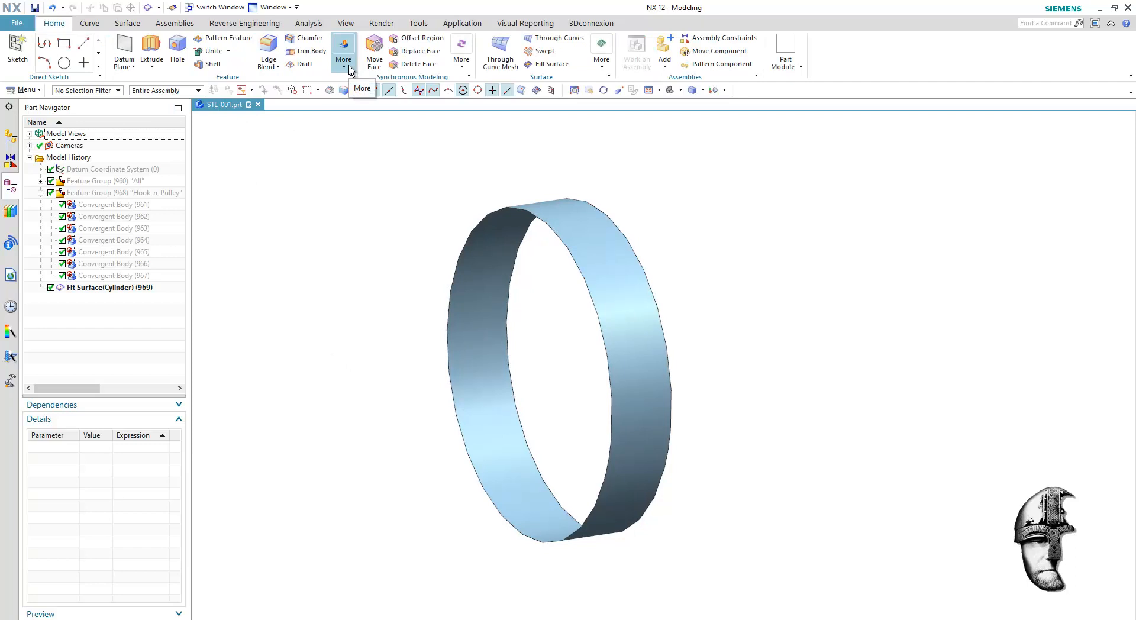
pyautogui.moveTo(231, 35)
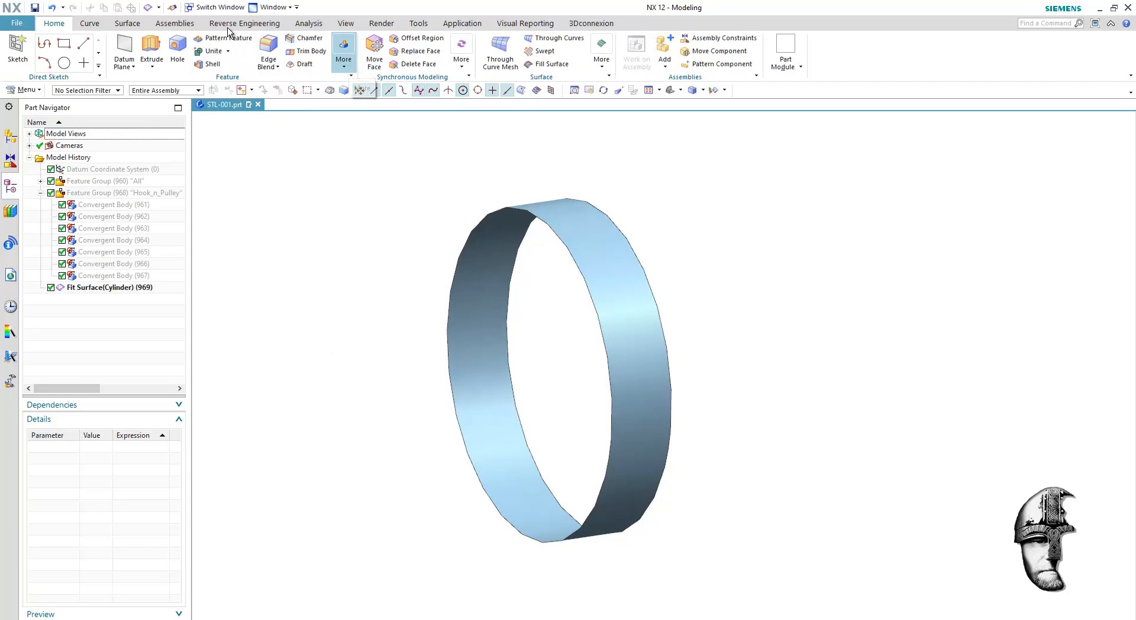
pyautogui.click(126, 24)
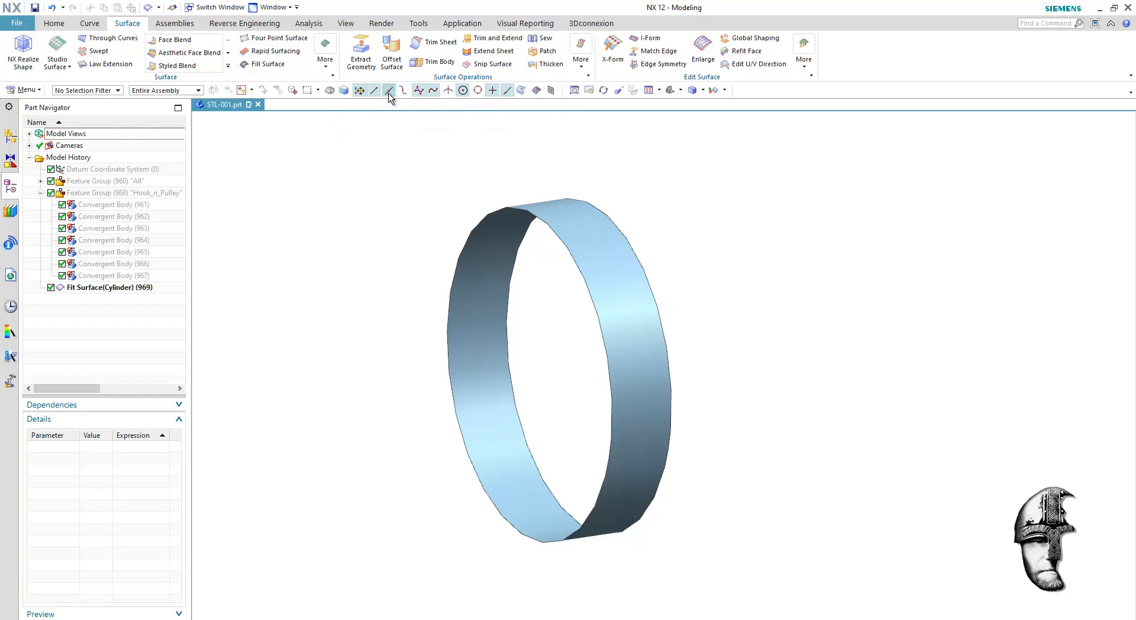
pyautogui.moveTo(389, 90)
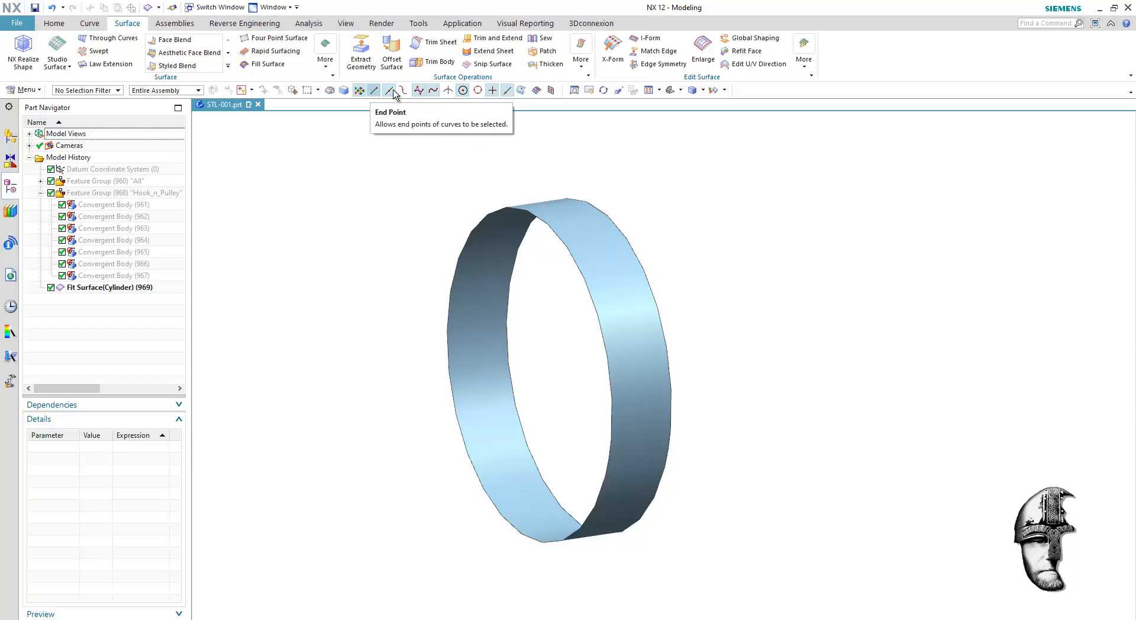
# Cap the open ends of the fitted ring with bounded planes
pyautogui.click(325, 51)
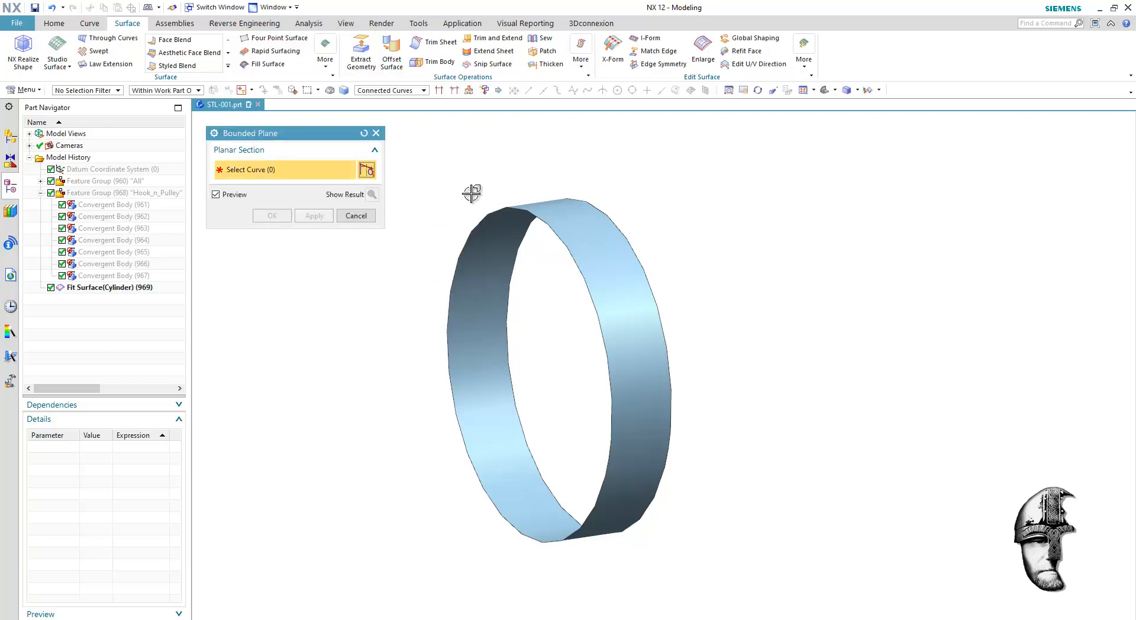
pyautogui.click(314, 215)
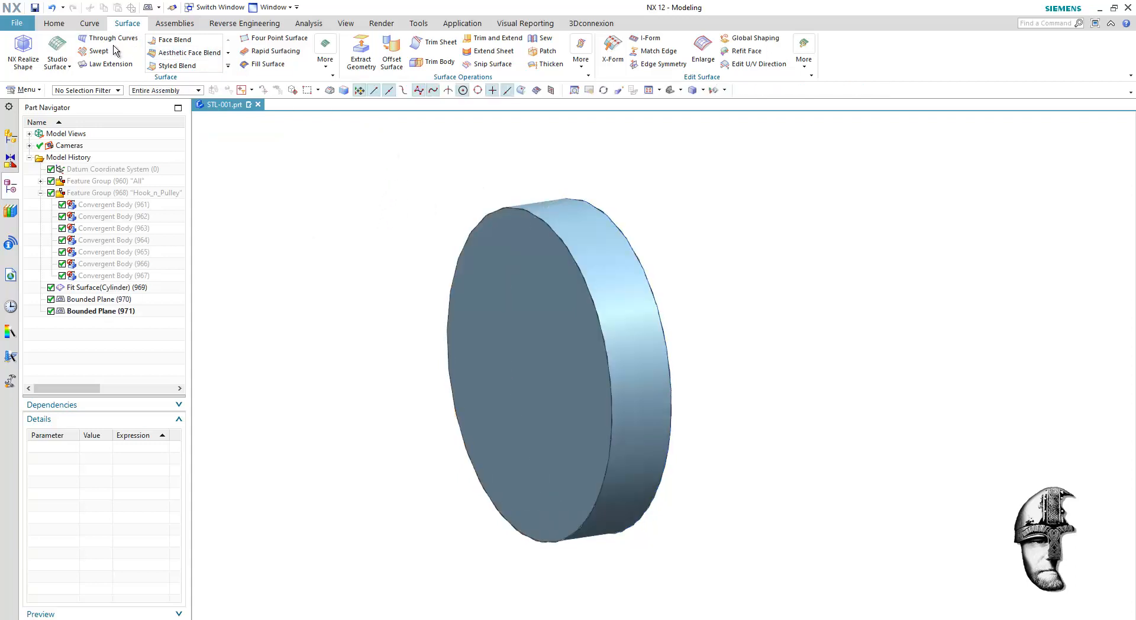
pyautogui.click(53, 23)
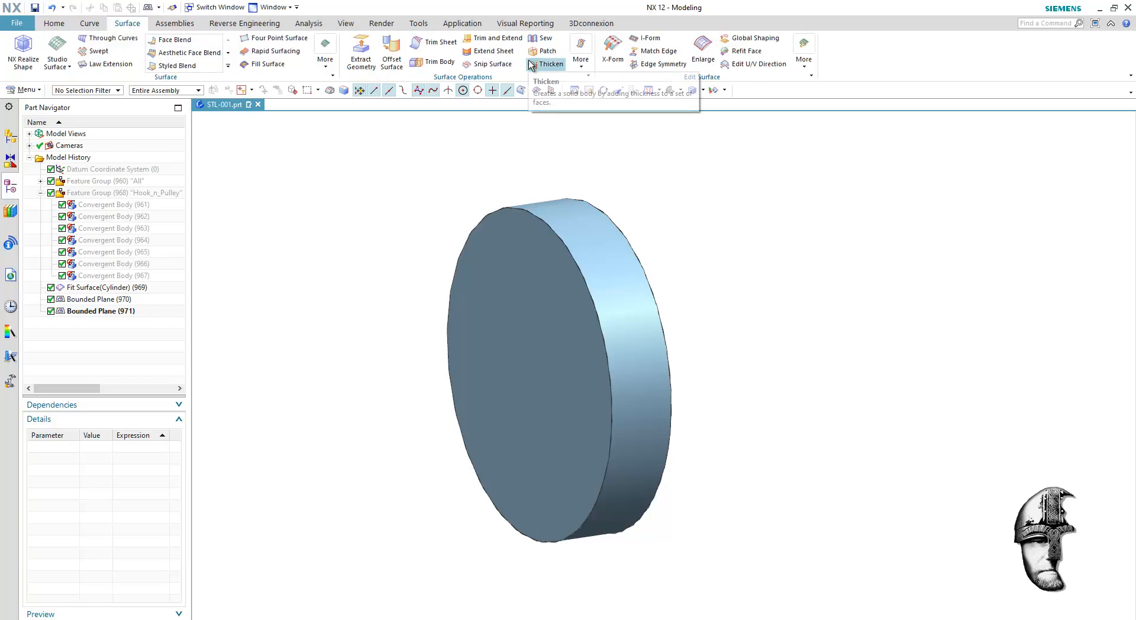
# Sew the caps and ring sheets into one closed pulley disc
pyautogui.click(545, 38)
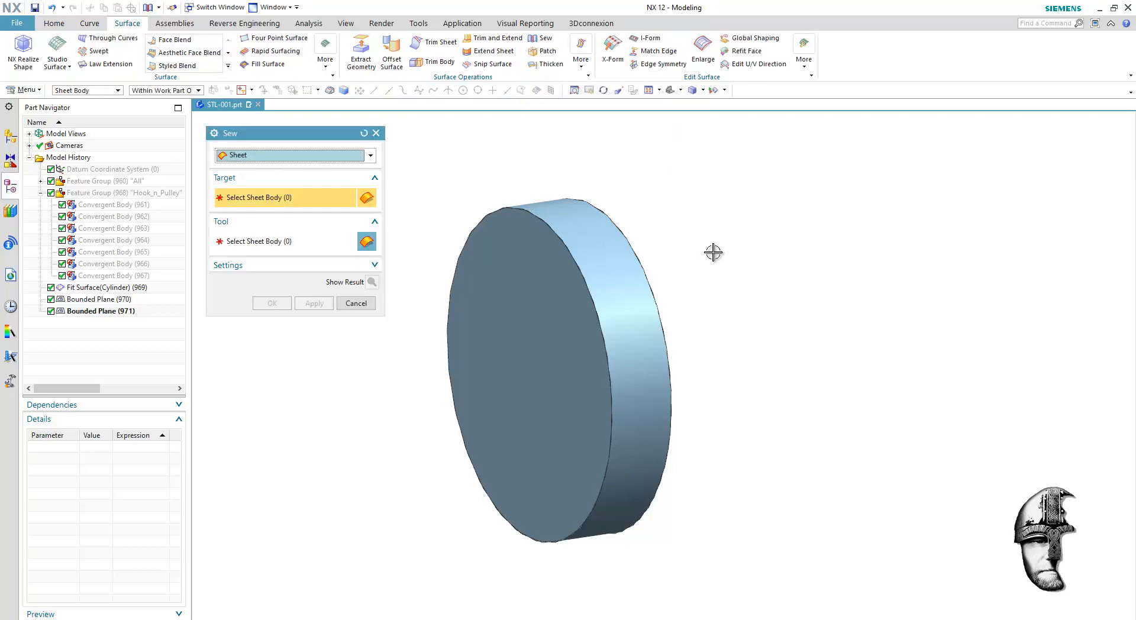
pyautogui.click(567, 260)
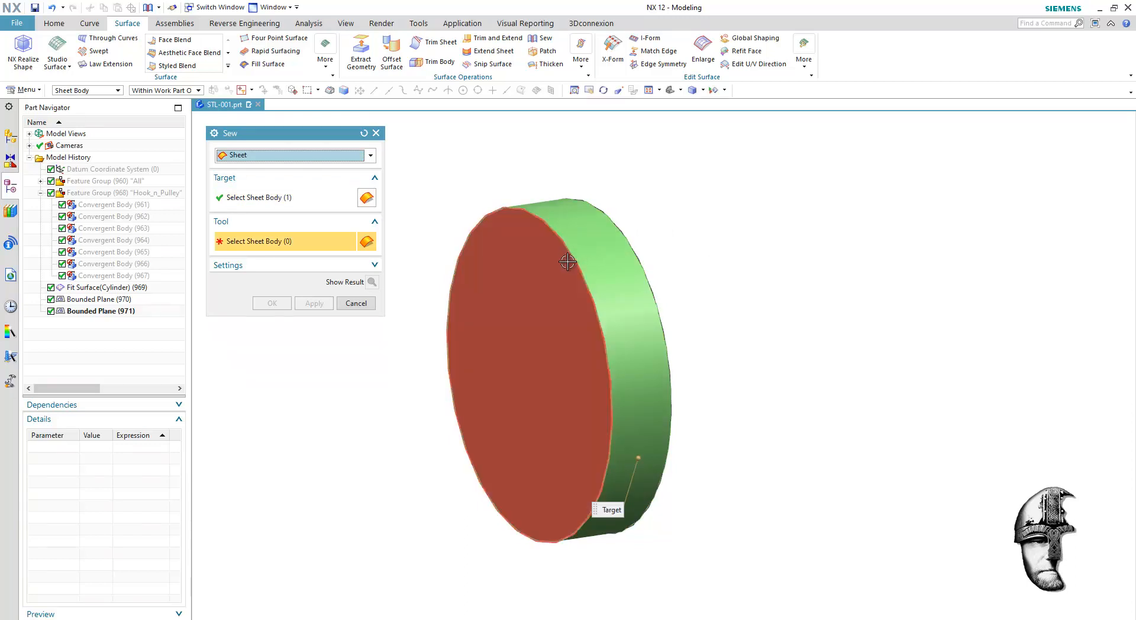
pyautogui.click(271, 303)
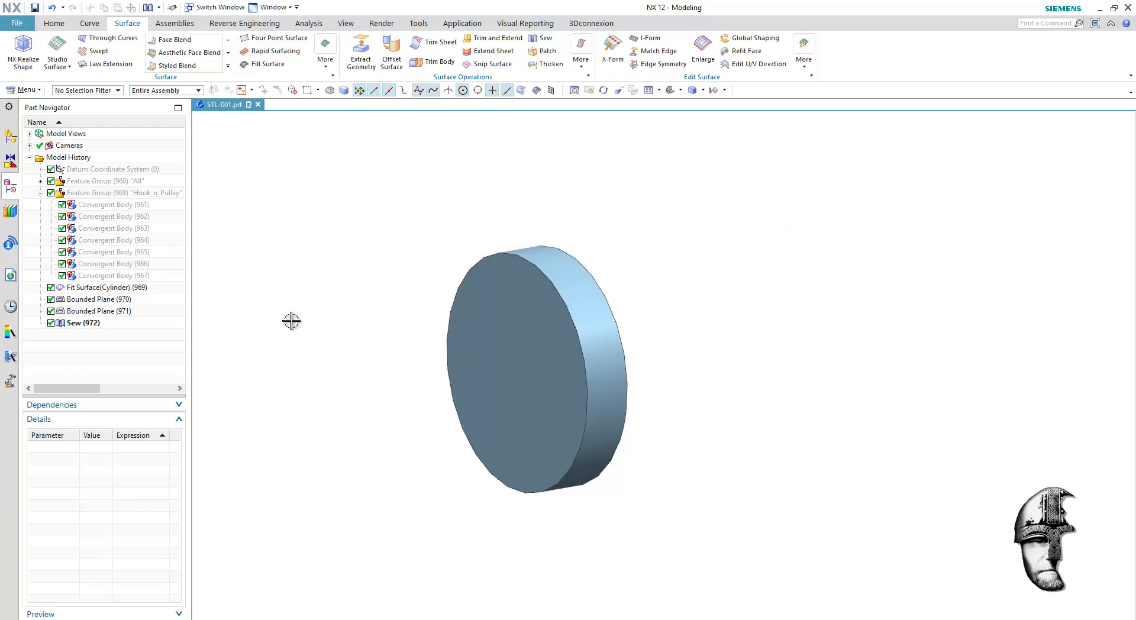
pyautogui.moveTo(194, 294)
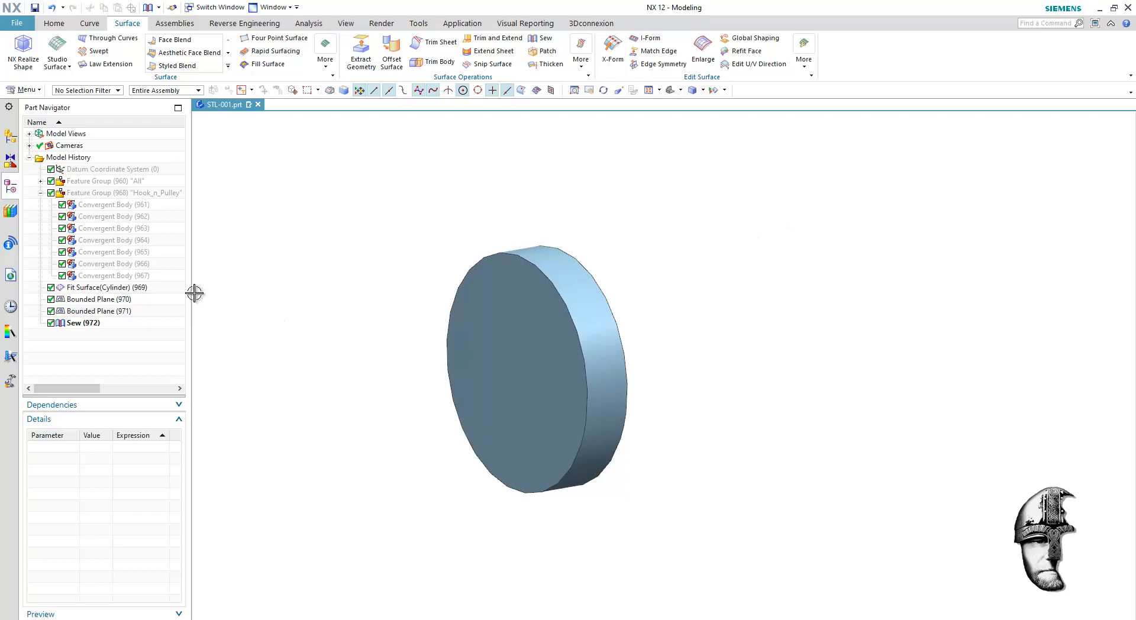
pyautogui.click(112, 286)
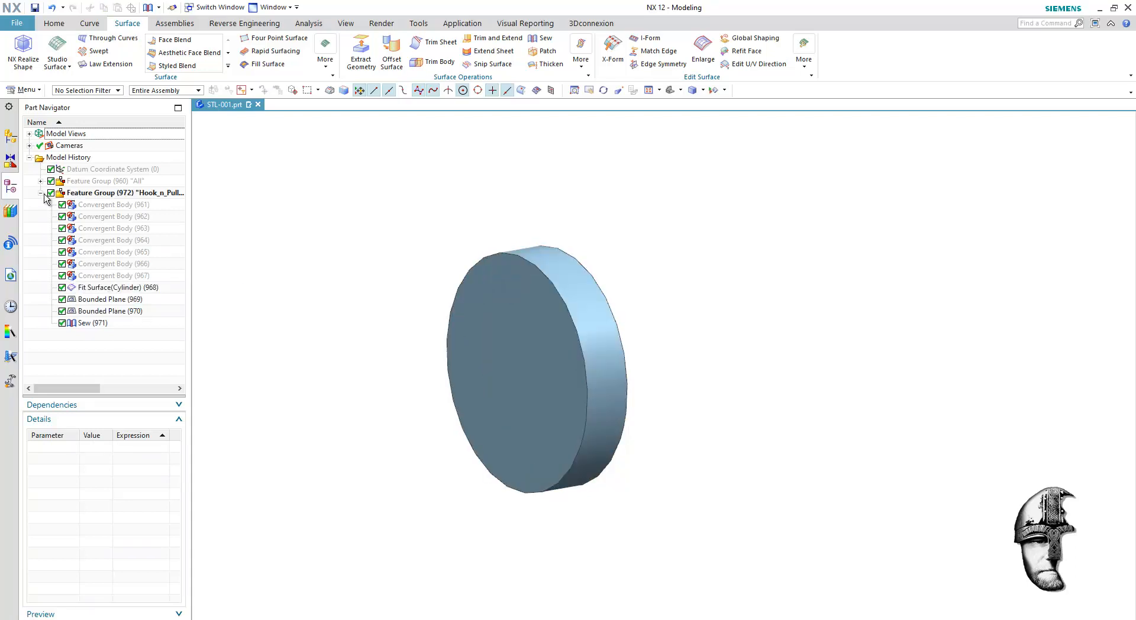
# Show the Hook_n_Pulley group and the All group so the whole crane is visible
pyautogui.click(41, 193)
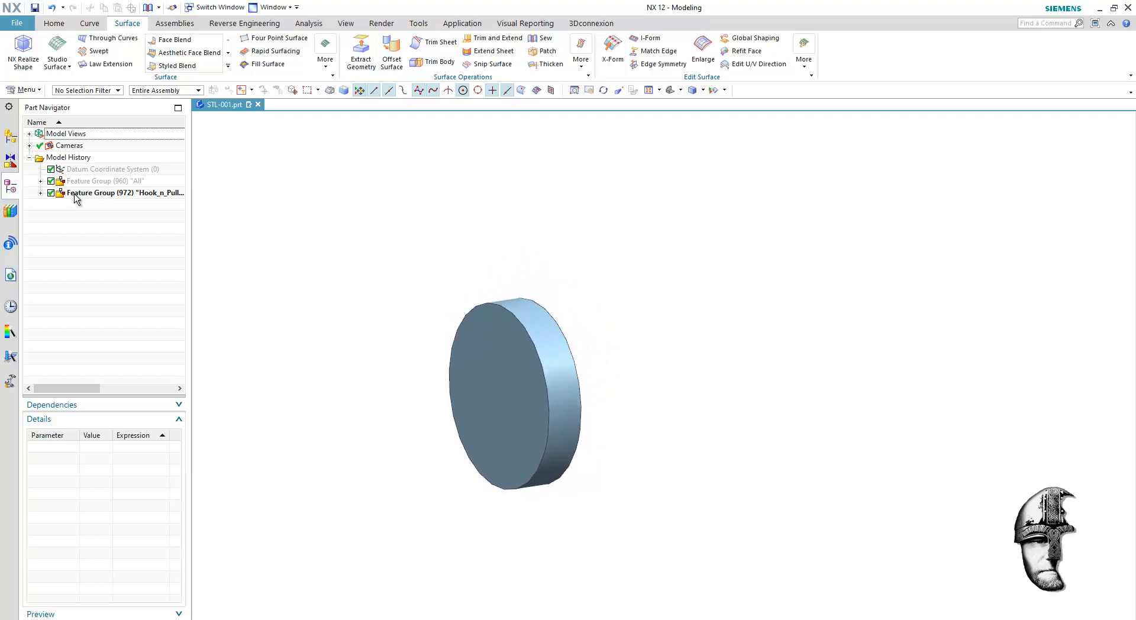
pyautogui.rightClick(123, 193)
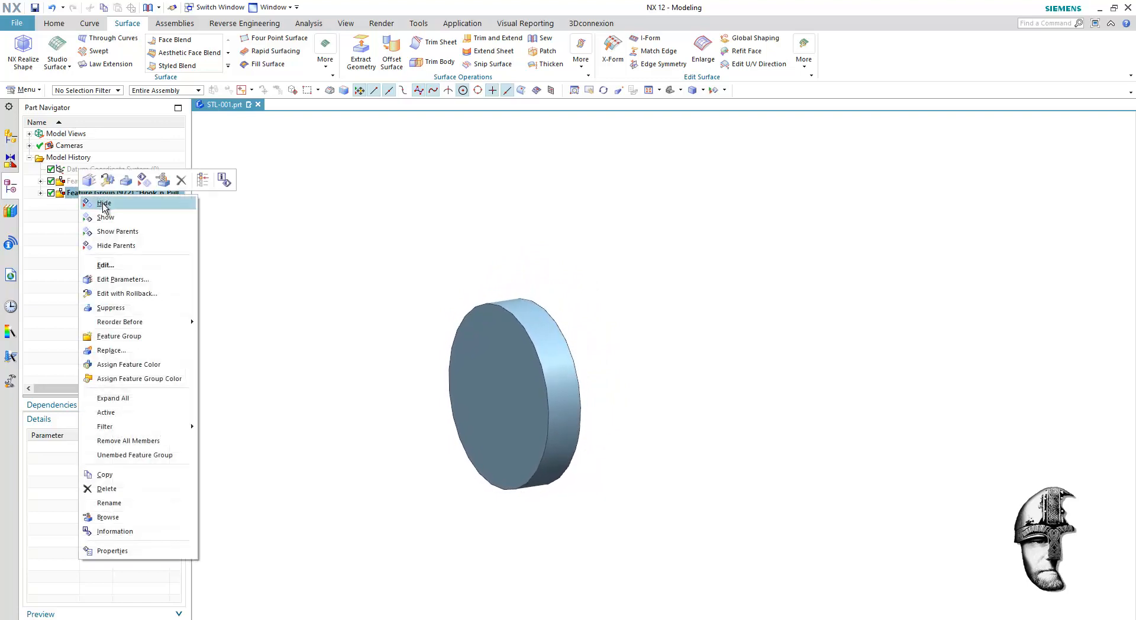
pyautogui.click(105, 218)
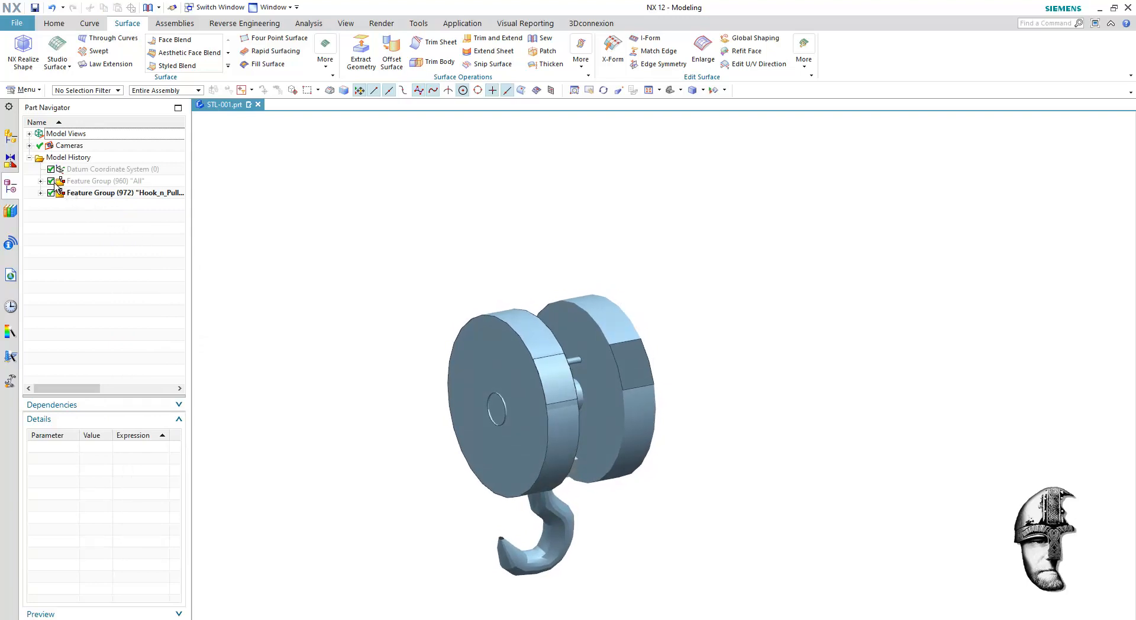
pyautogui.rightClick(119, 192)
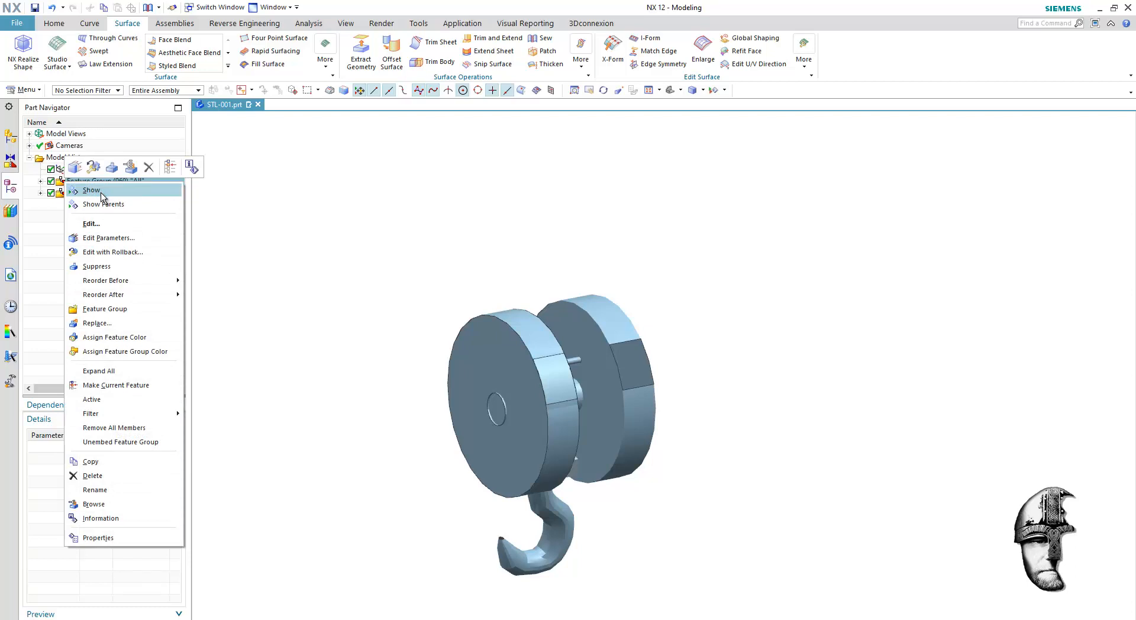
pyautogui.click(92, 189)
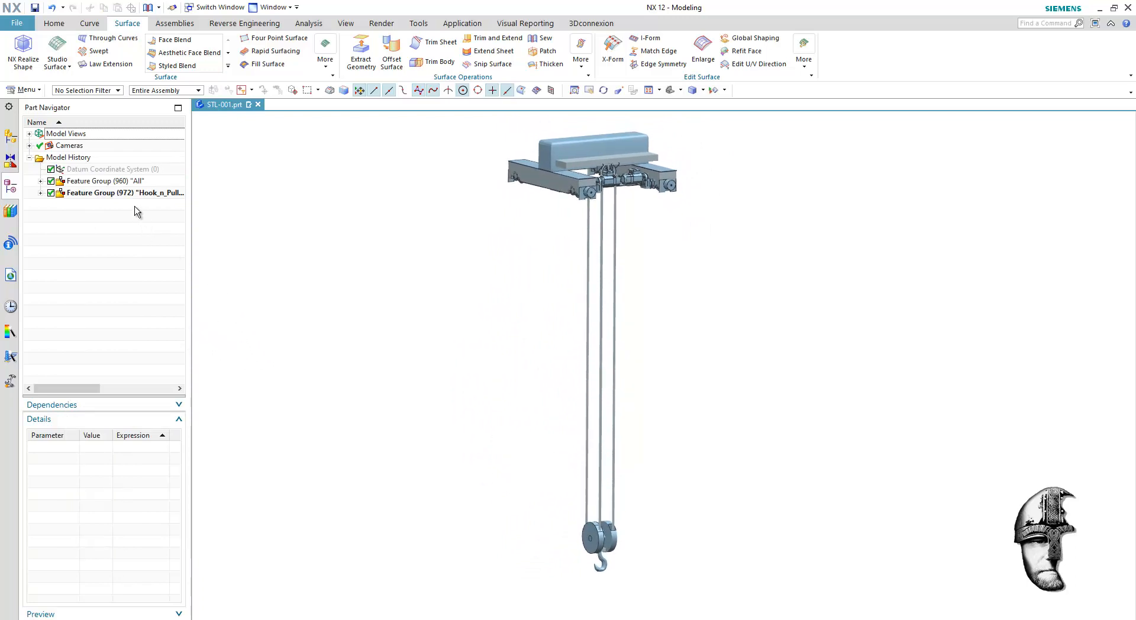
# Try moving the hook block along the ropes, cancel, and leave only the hook group shown and expanded
pyautogui.rightClick(121, 193)
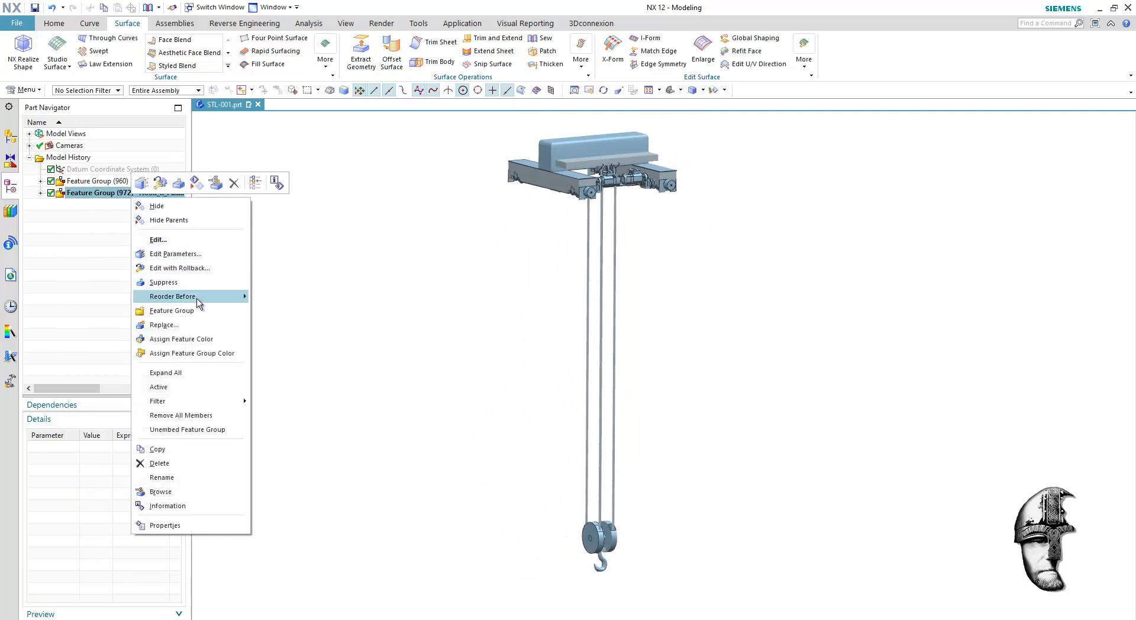
pyautogui.moveTo(318, 259)
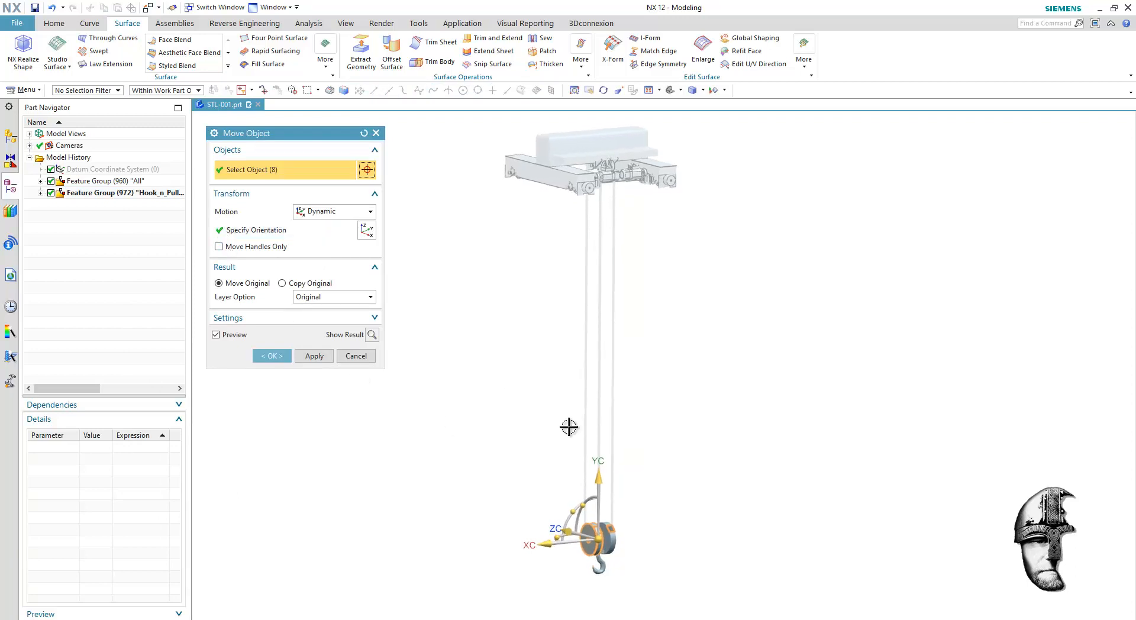
pyautogui.moveTo(569, 427); pyautogui.dragTo(601, 312)
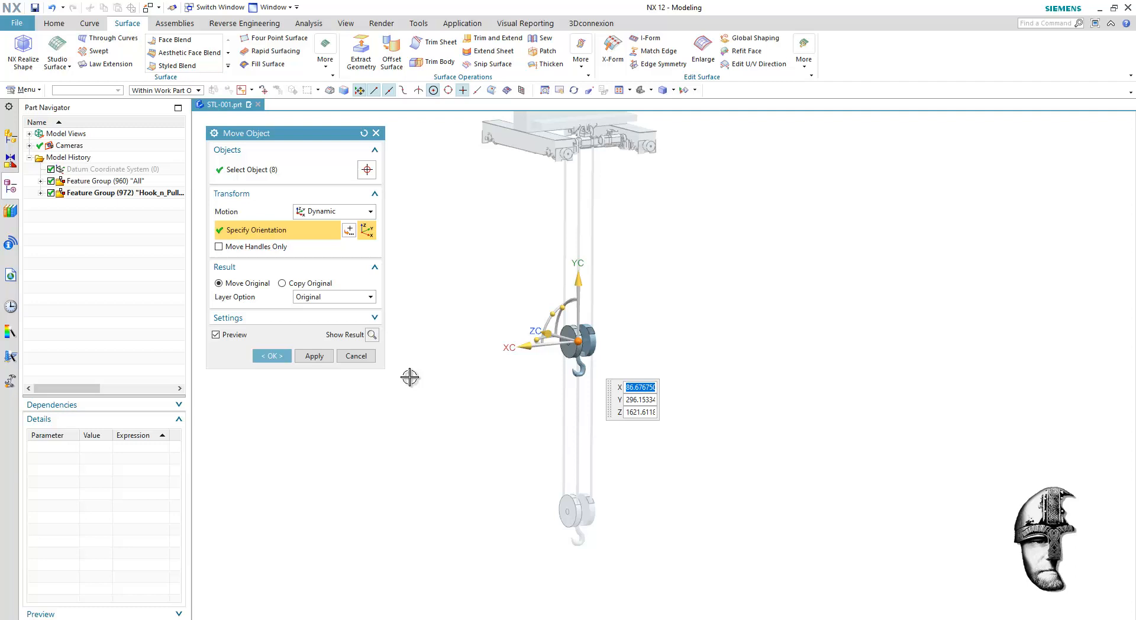
pyautogui.click(271, 357)
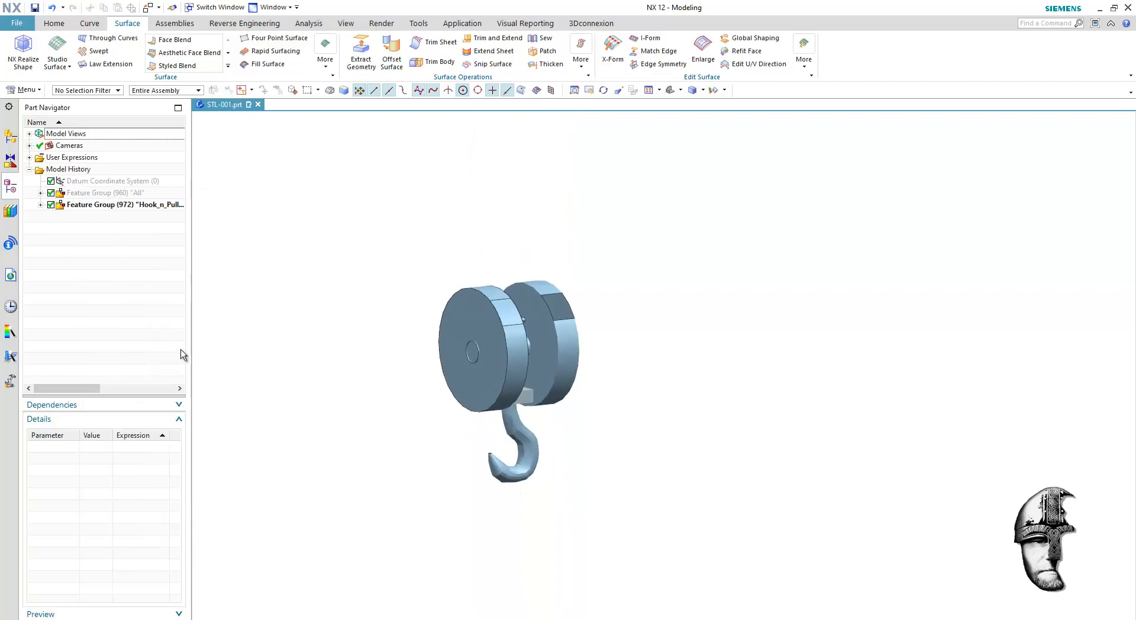
pyautogui.click(42, 205)
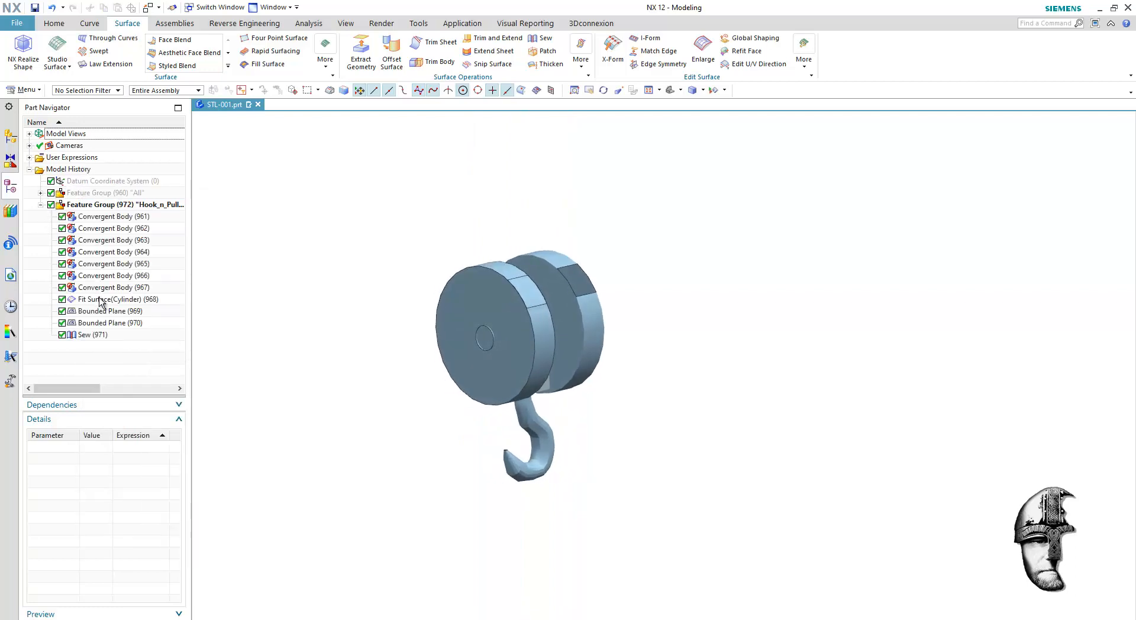
# Start an Extrude and sketch a Ø4.5 circle on the pulley disc face
pyautogui.rightClick(112, 216)
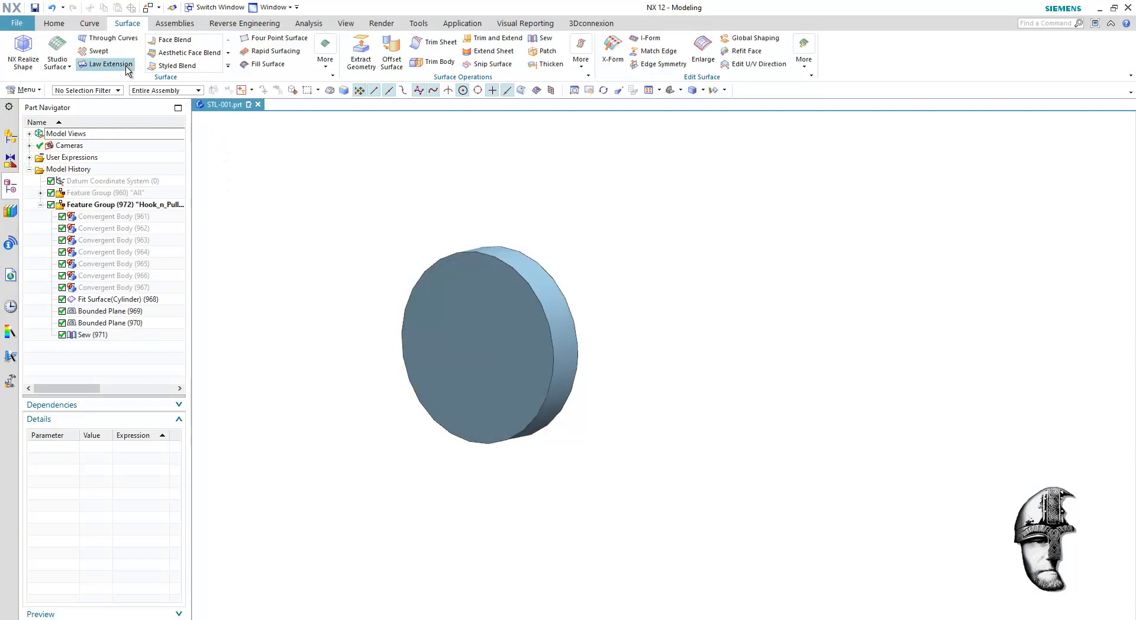
pyautogui.click(153, 51)
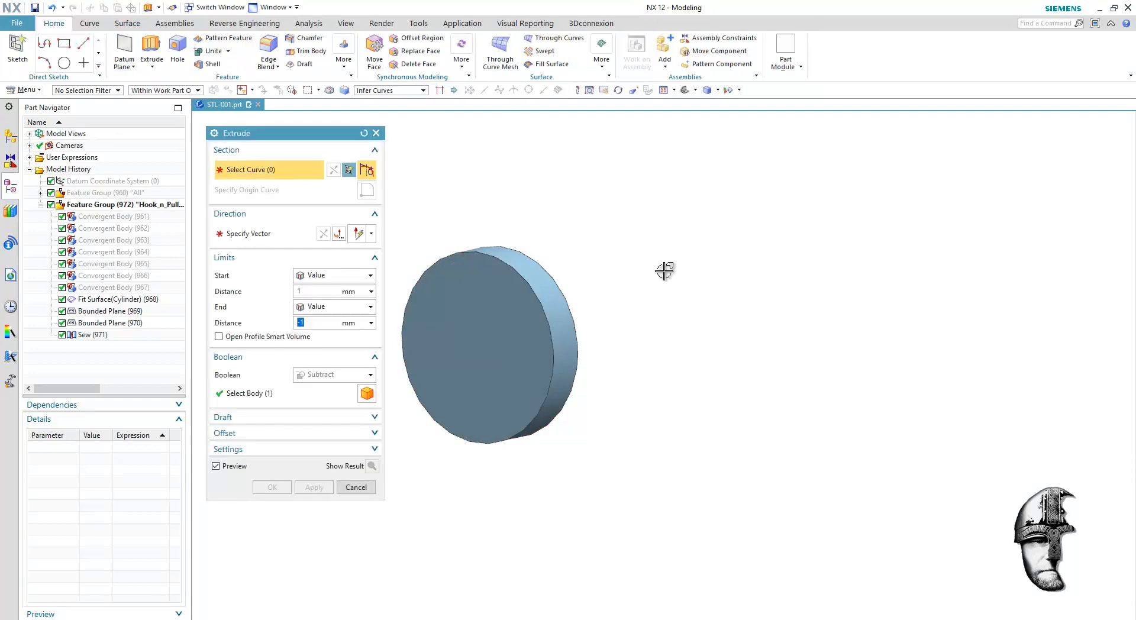
pyautogui.click(356, 486)
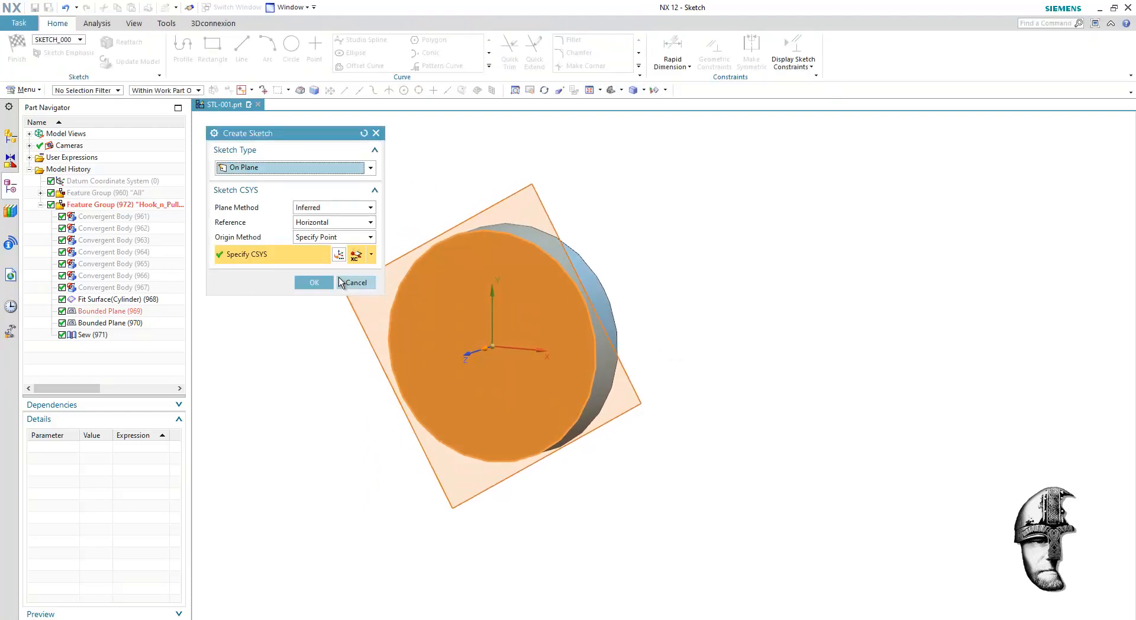
pyautogui.click(314, 282)
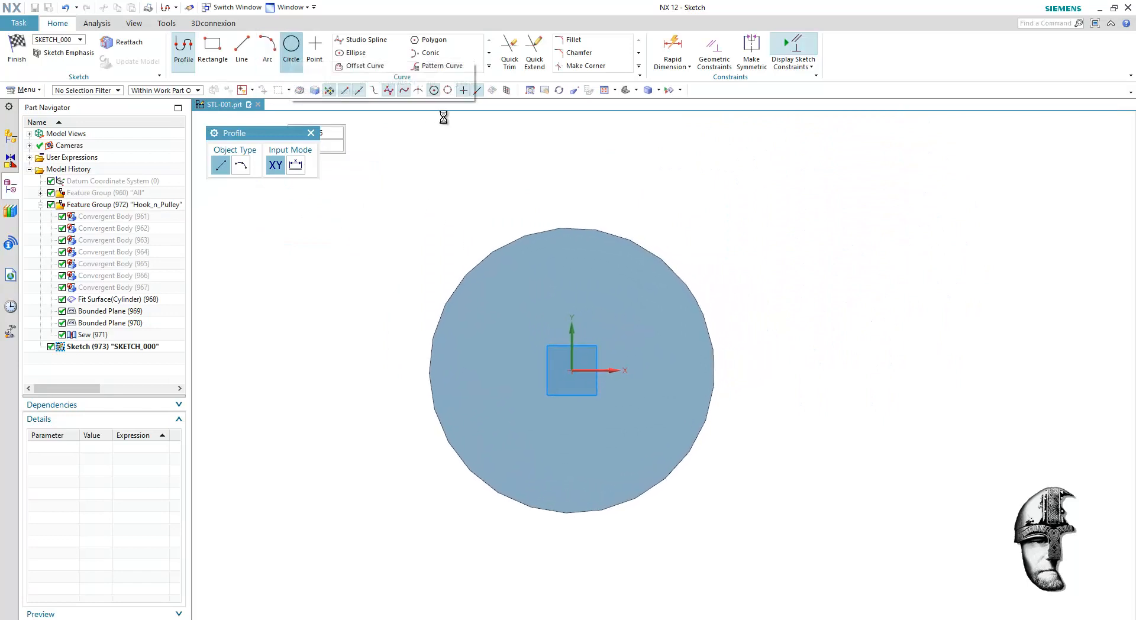
pyautogui.click(291, 49)
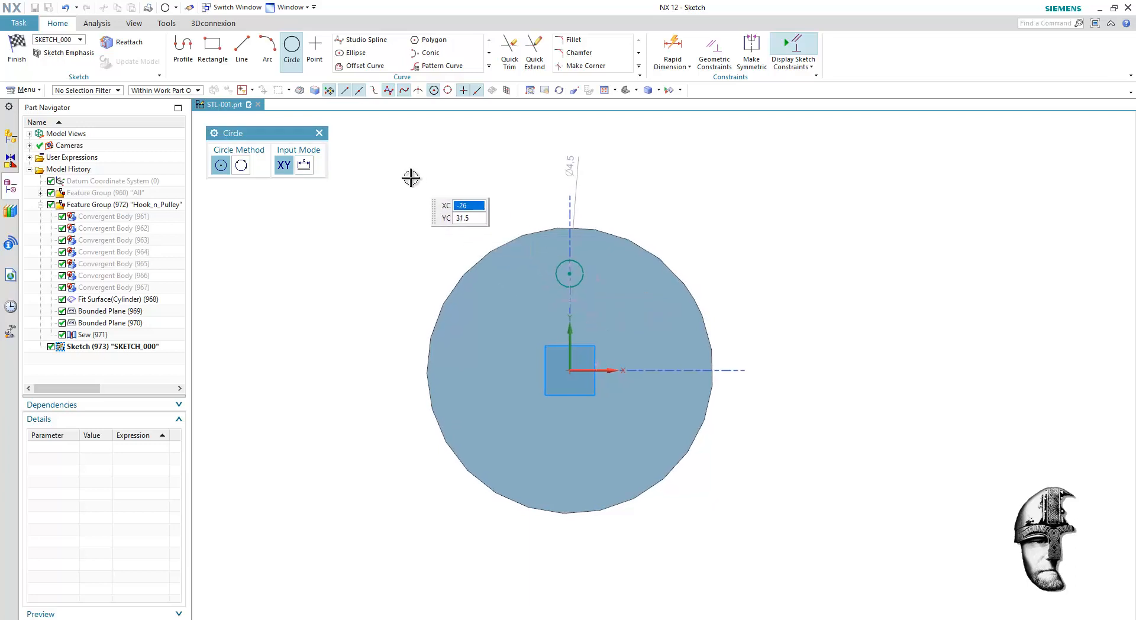
pyautogui.moveTo(385, 156)
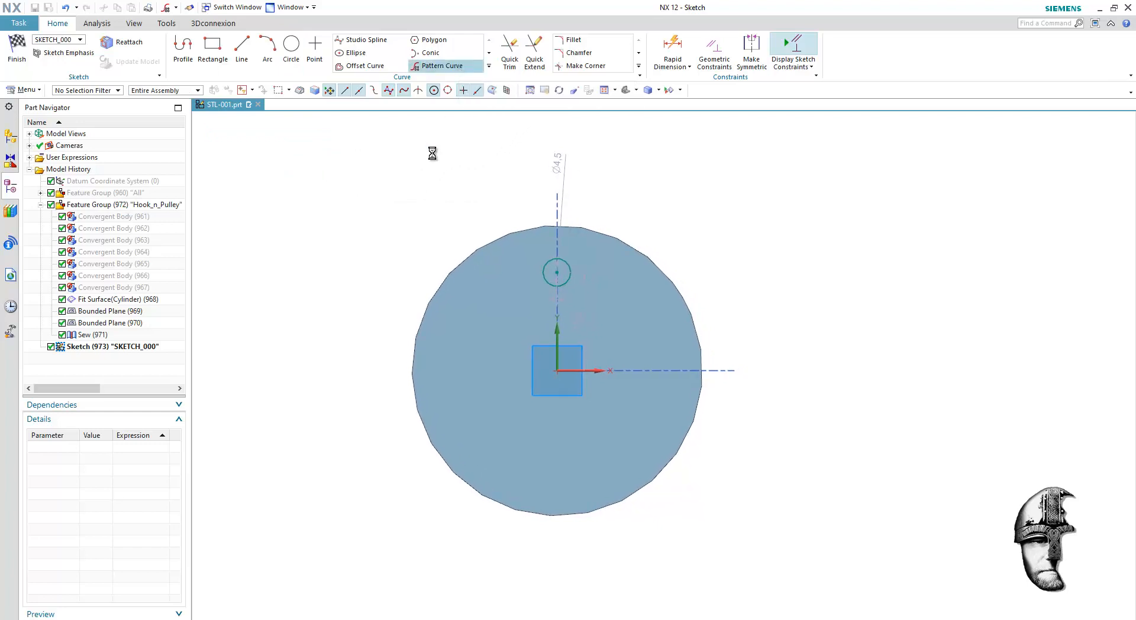
# Pattern the circle 12 times around 360° and subtract the holes through the disc
pyautogui.click(441, 65)
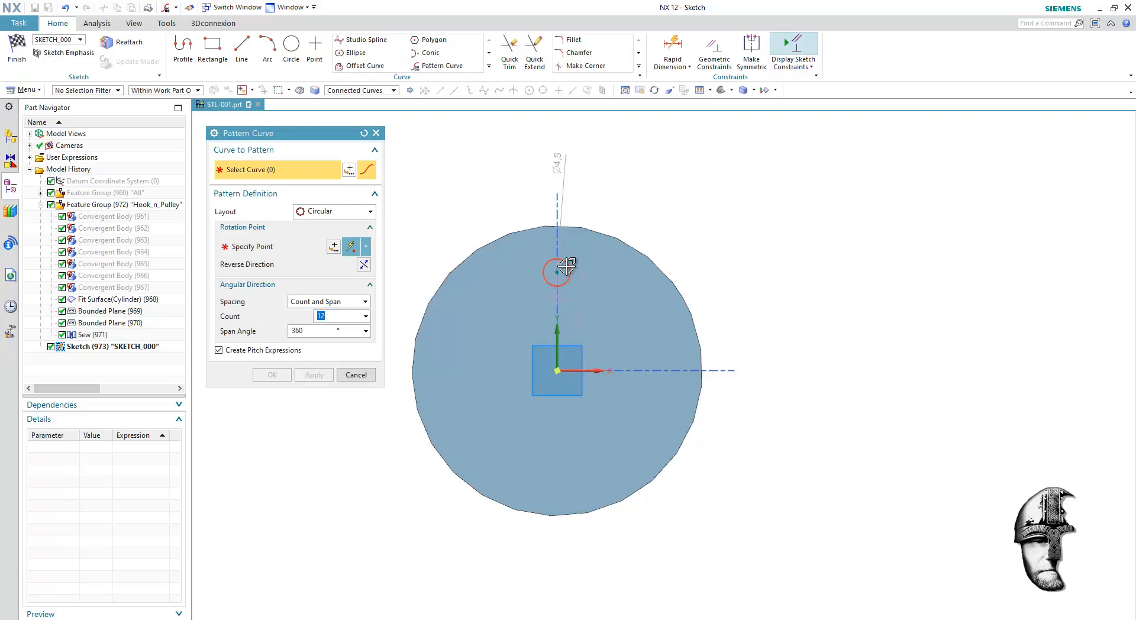
pyautogui.click(557, 272)
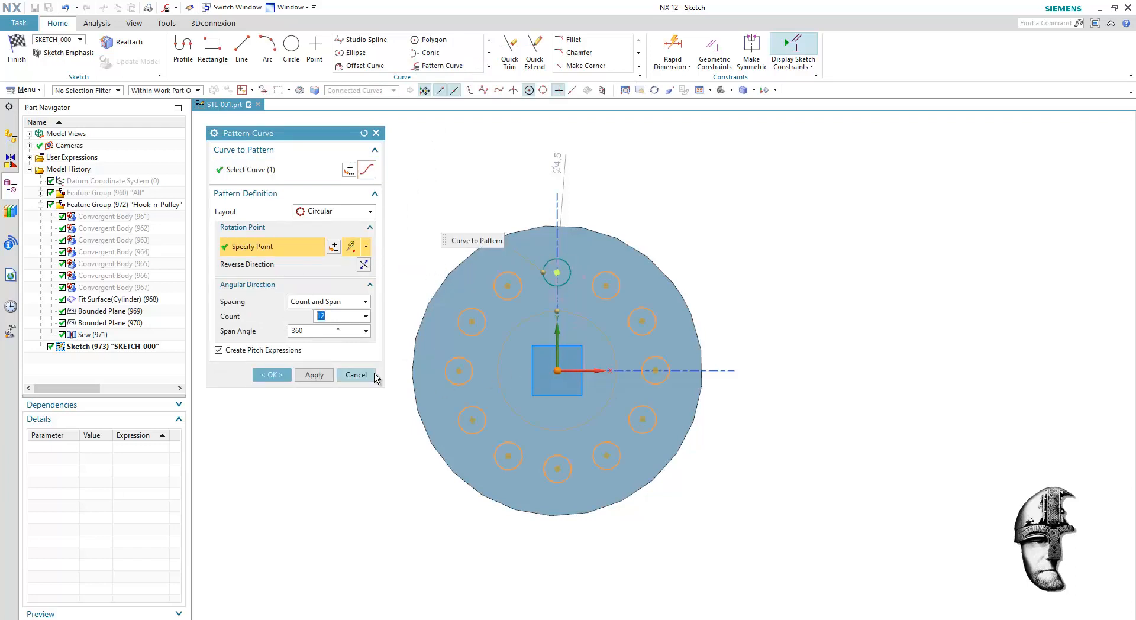
pyautogui.click(355, 374)
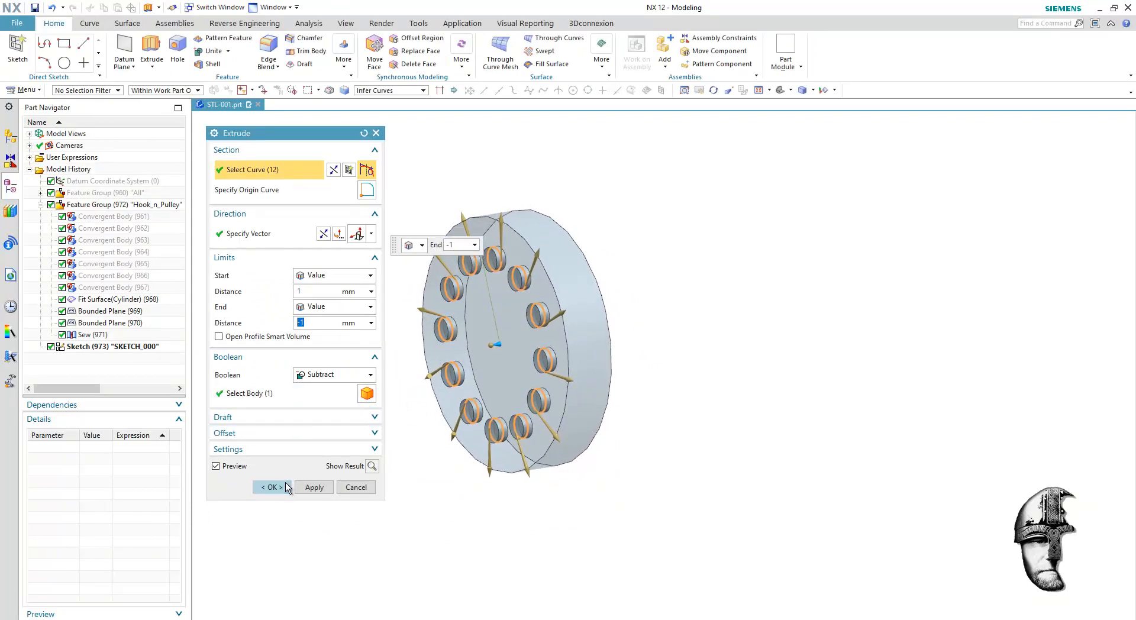
pyautogui.click(271, 487)
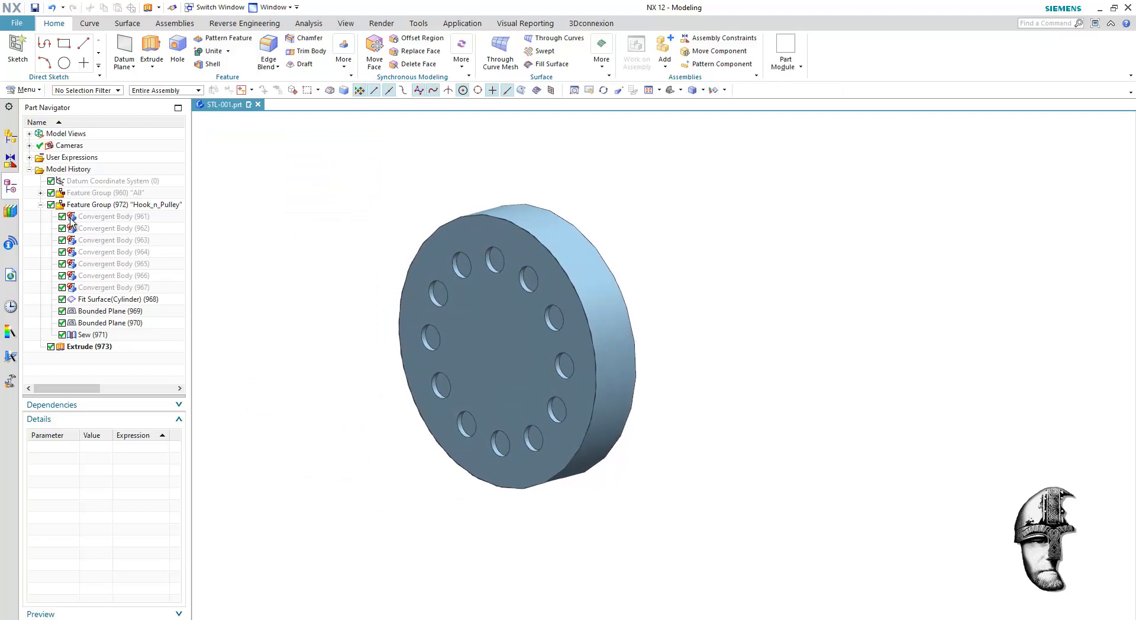
# Show the faceted bodies, identify Convergent Body 965 as the front disc and hide it
pyautogui.click(51, 205)
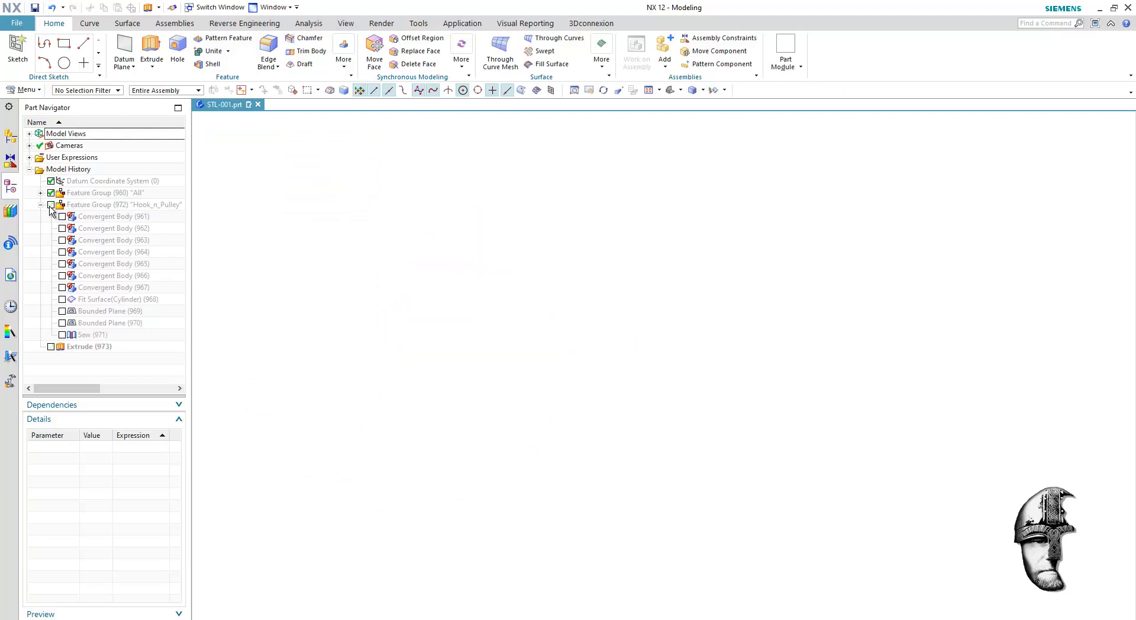
pyautogui.click(51, 204)
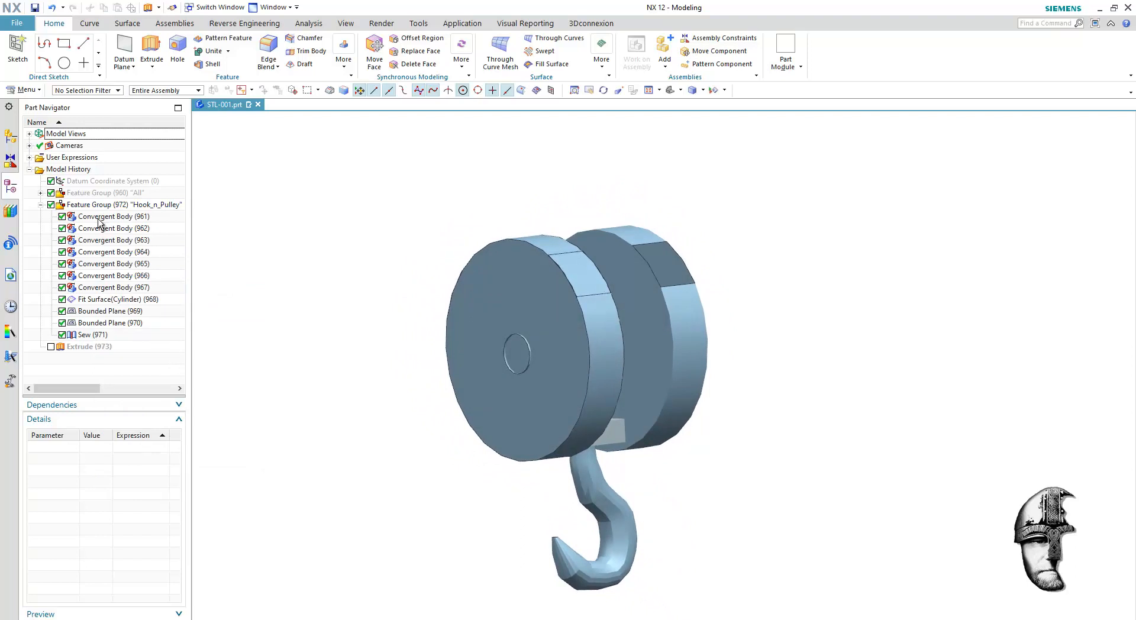
pyautogui.click(113, 228)
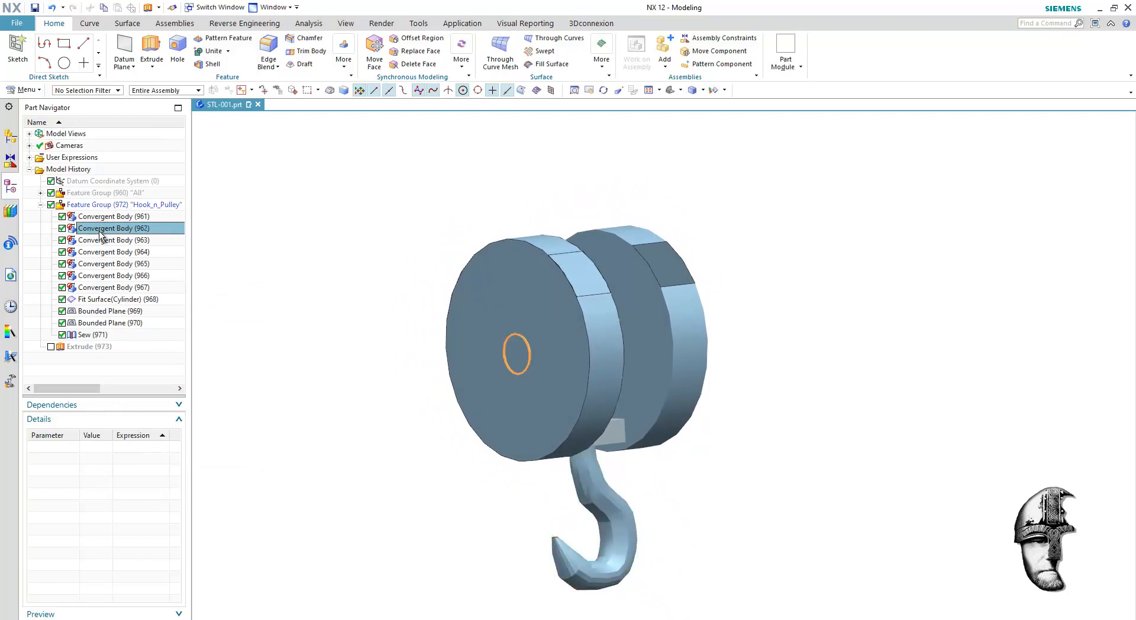
pyautogui.click(113, 263)
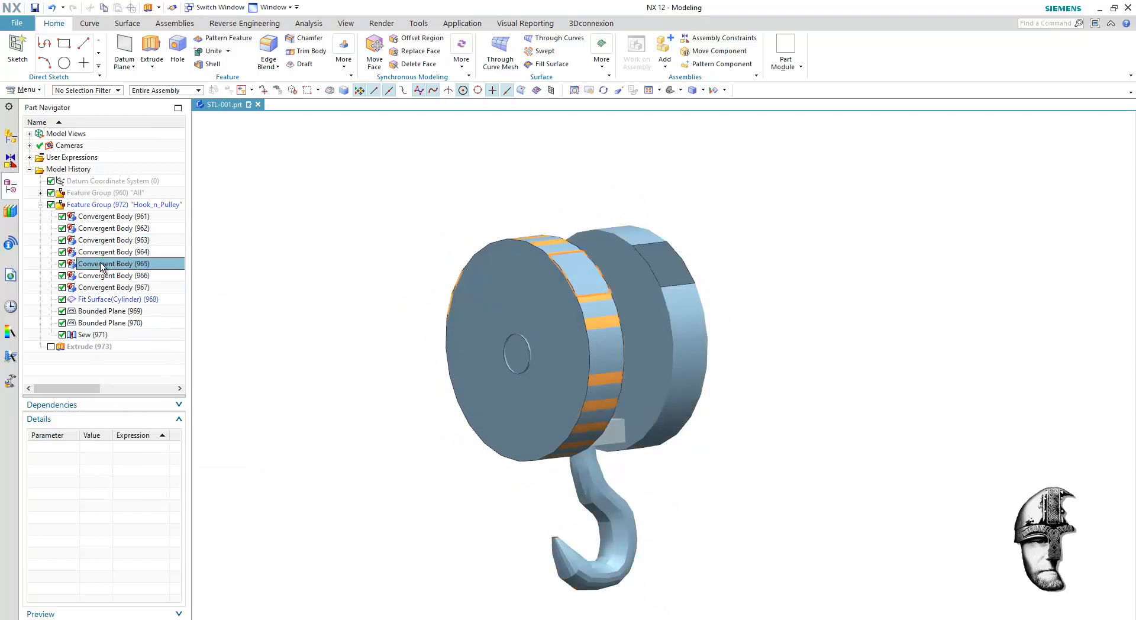
pyautogui.click(62, 264)
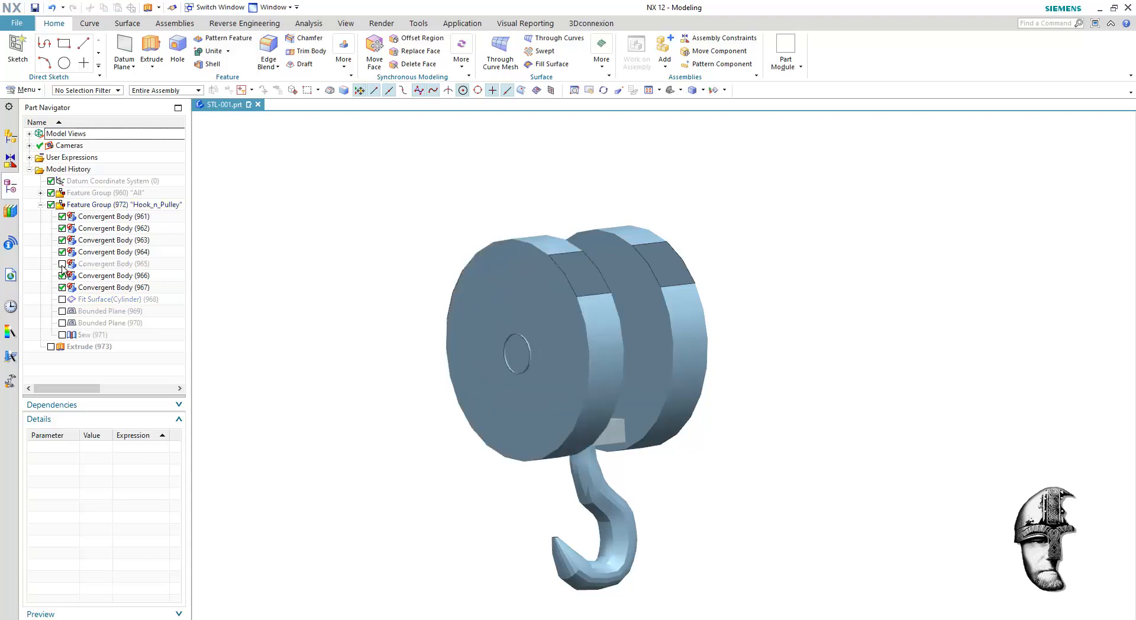
pyautogui.click(61, 263)
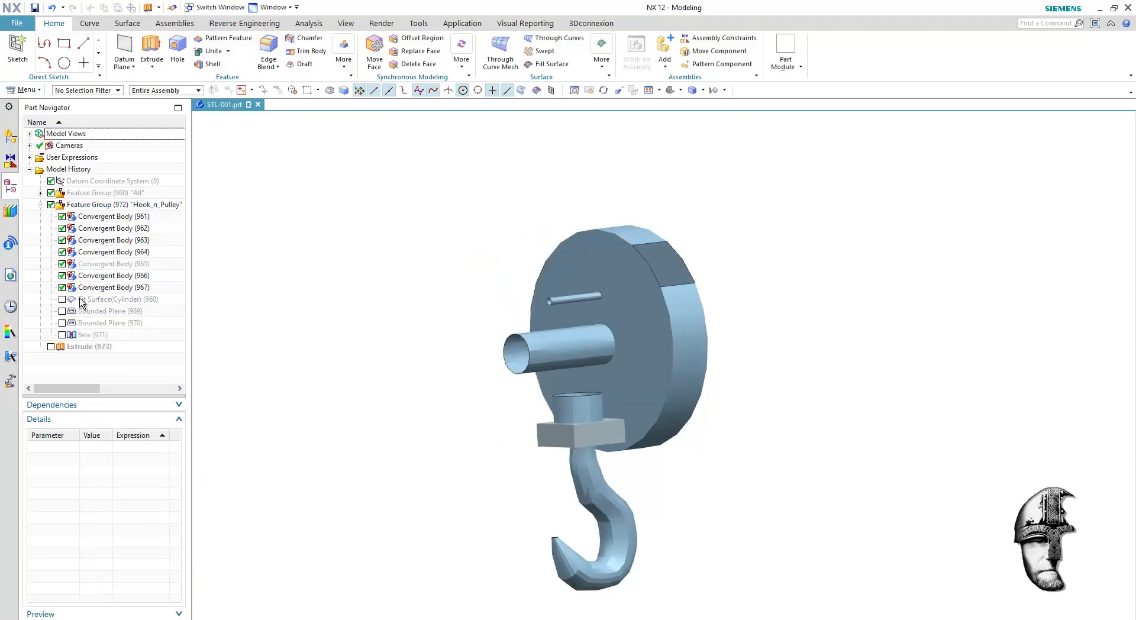
# Show the rebuilt features from Fit Surface through Extrude 973 so the holed disc sits in place
pyautogui.click(123, 299)
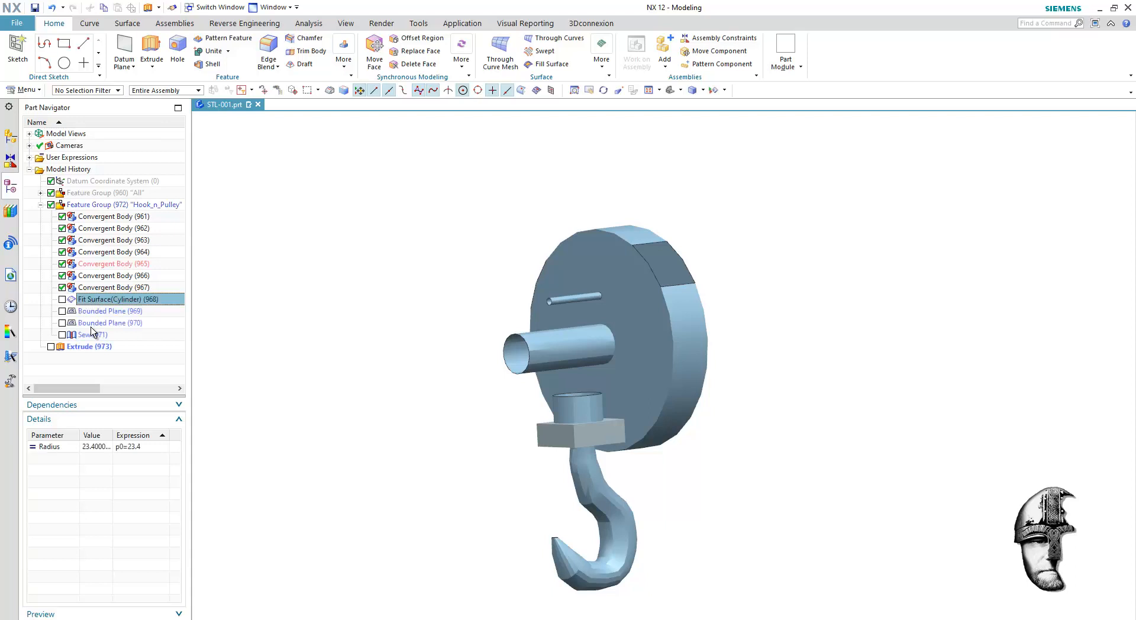
pyautogui.click(89, 347)
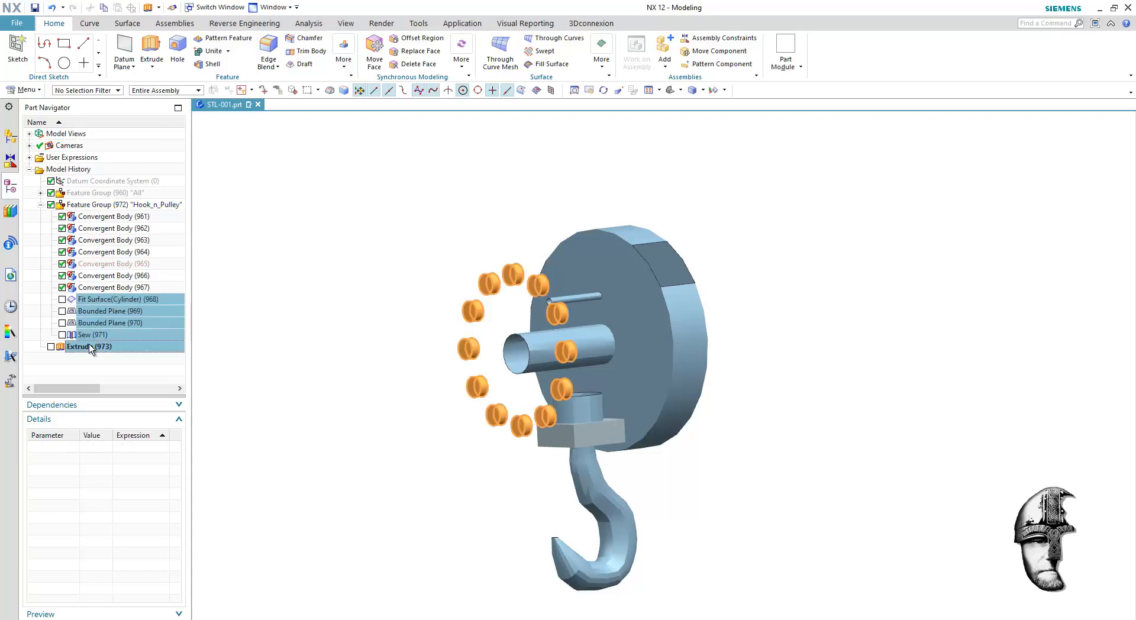
pyautogui.click(51, 347)
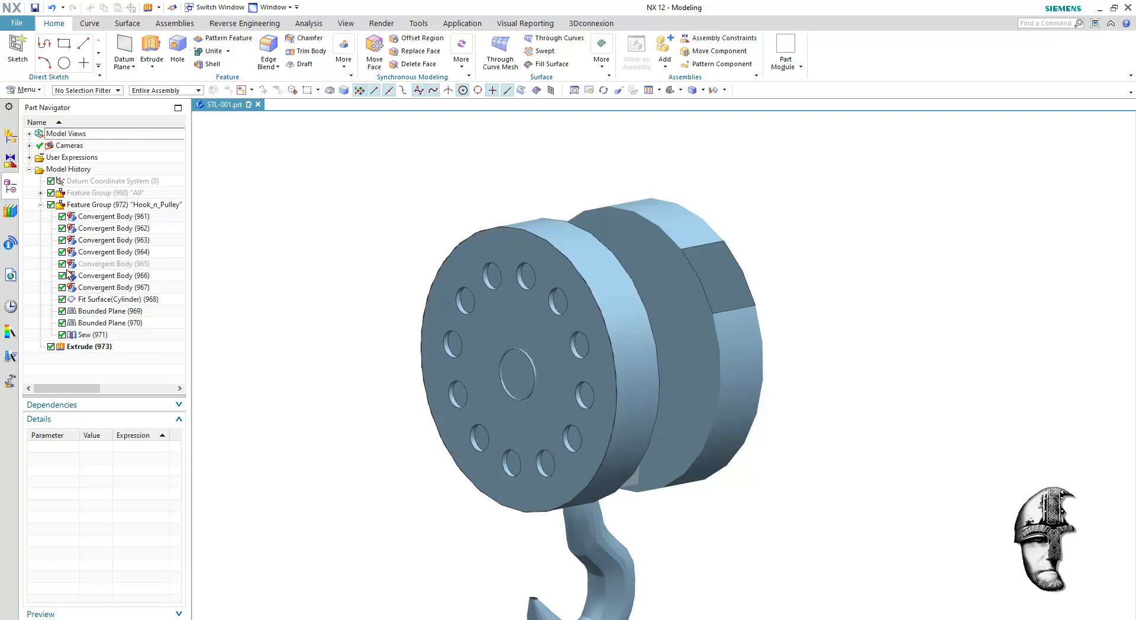
pyautogui.moveTo(67, 299)
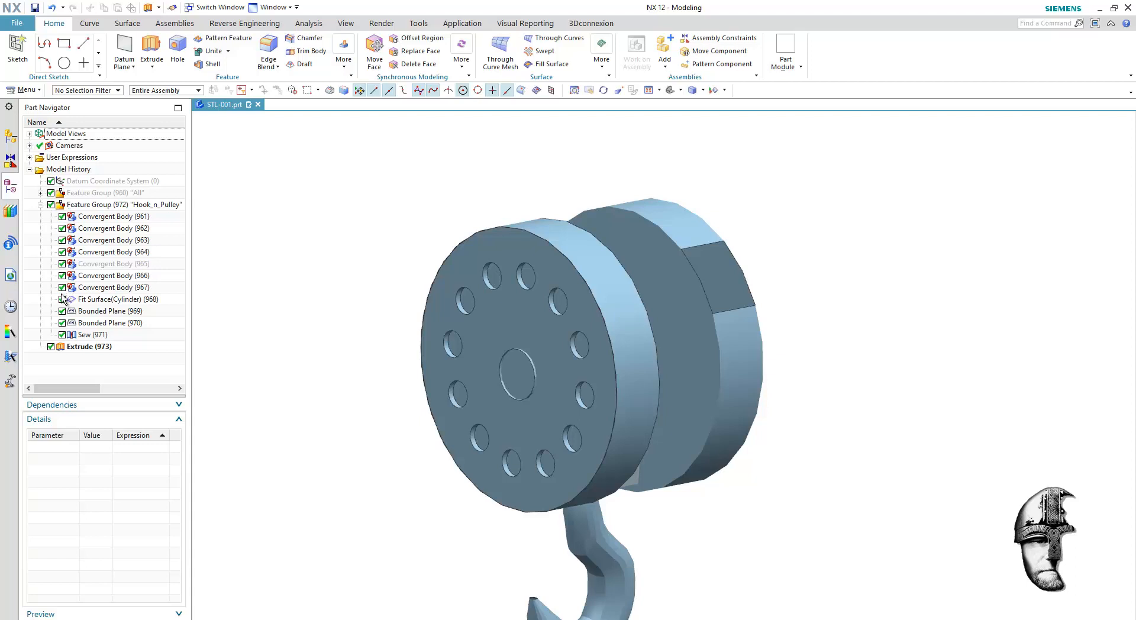